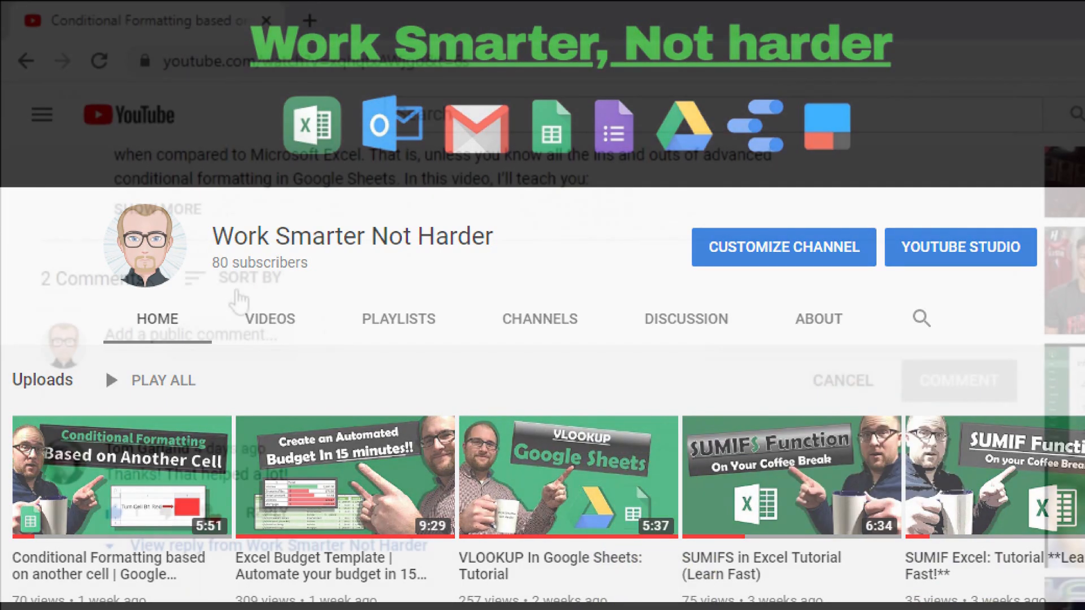
Write the comment 'I am going to use the Weekday formula!' on the video
type("I am going to use t")
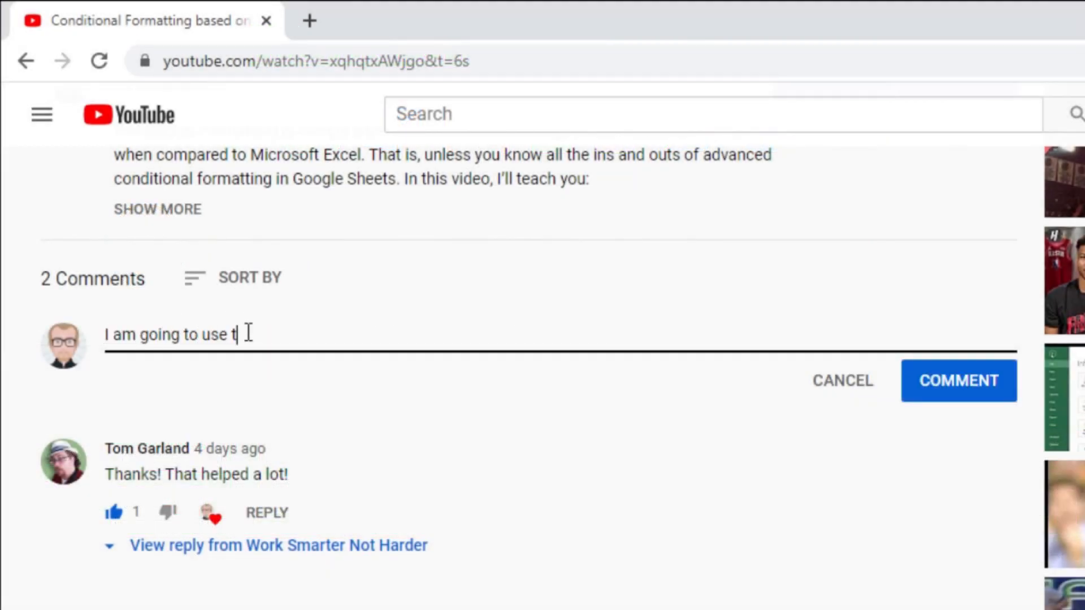
type("he Weekday formula!")
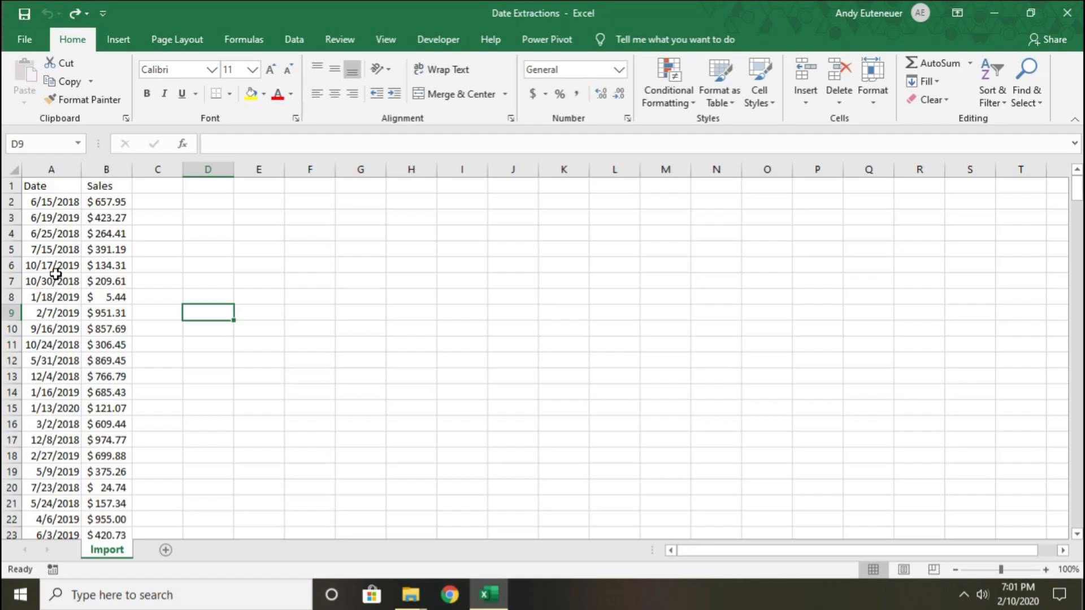
mouse_move(79, 313)
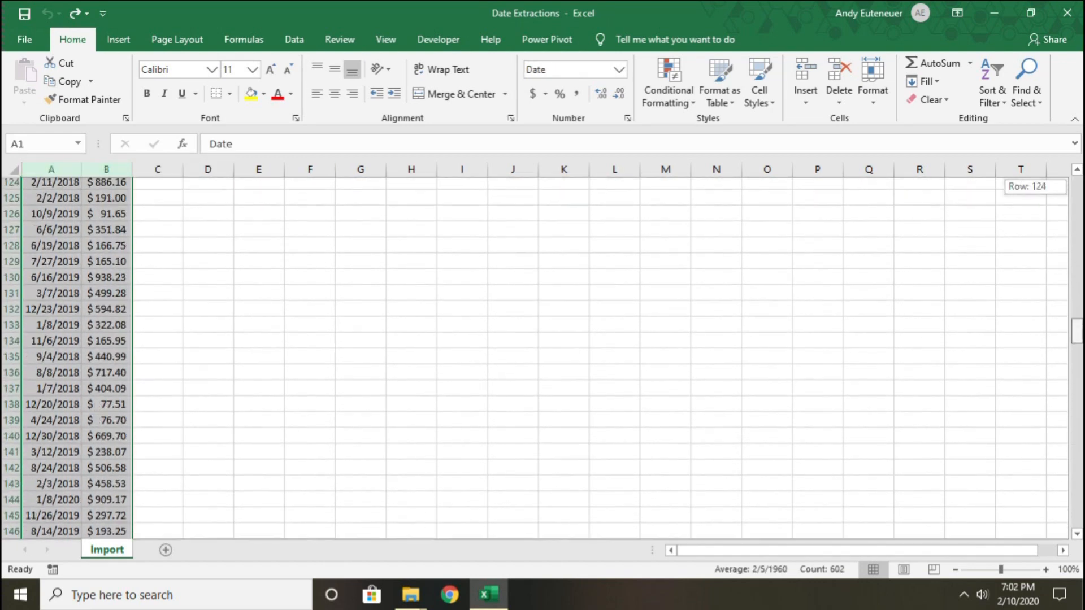
Enter Year, Month, Week and Weekday headings in C1:F1 next to Sales
scroll("up", 3)
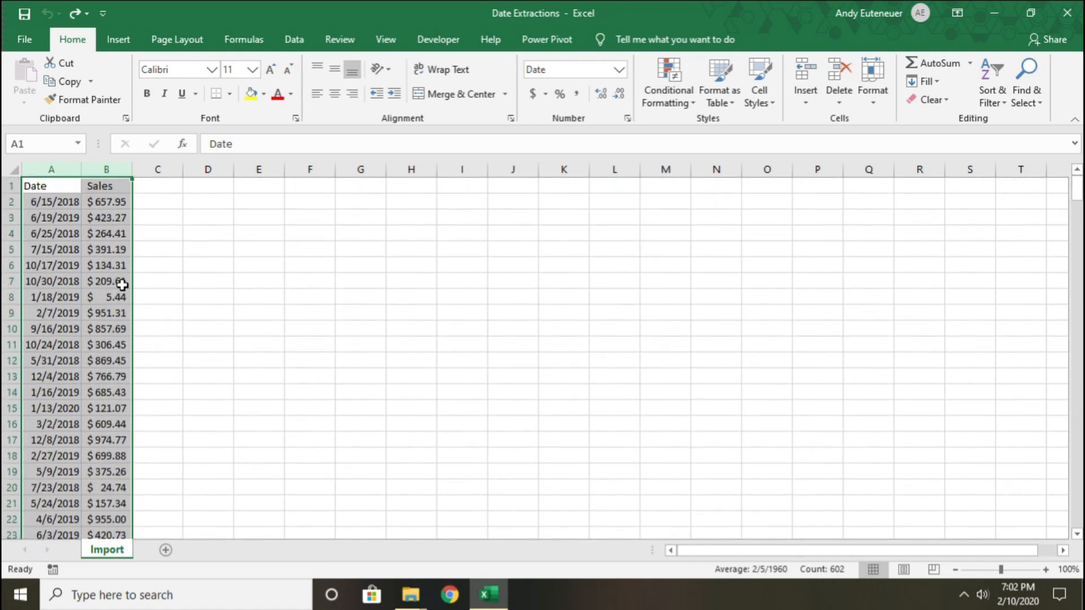
left_click(158, 187)
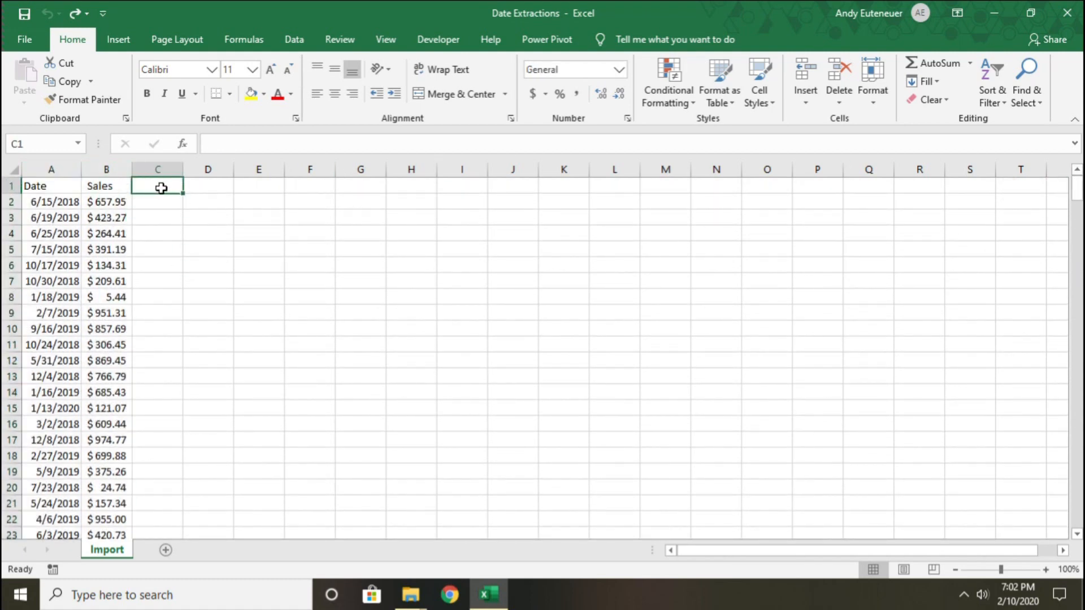
type("Year")
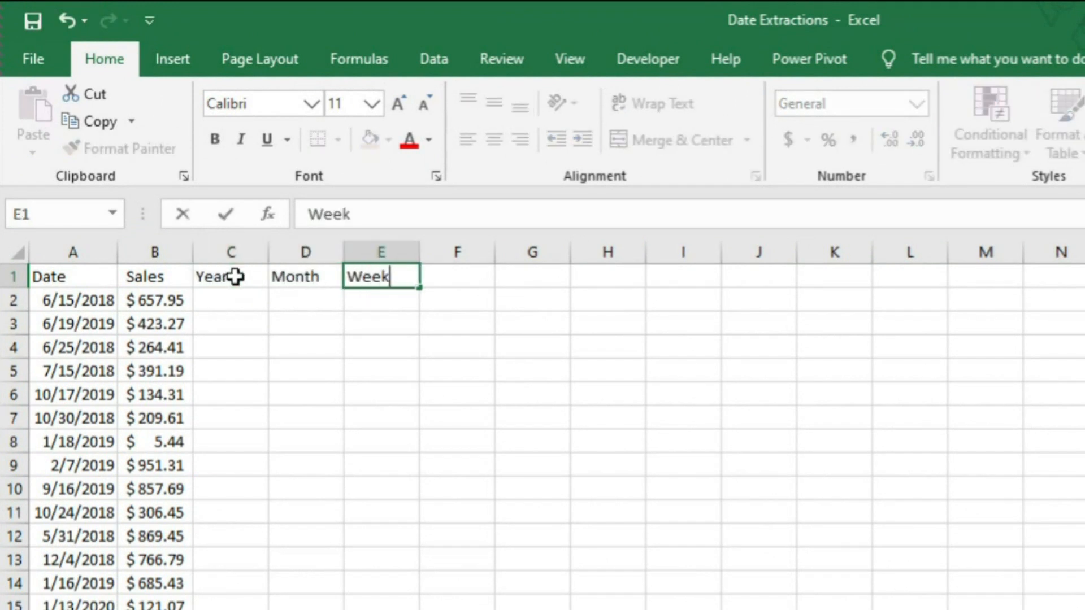
type("Weekday")
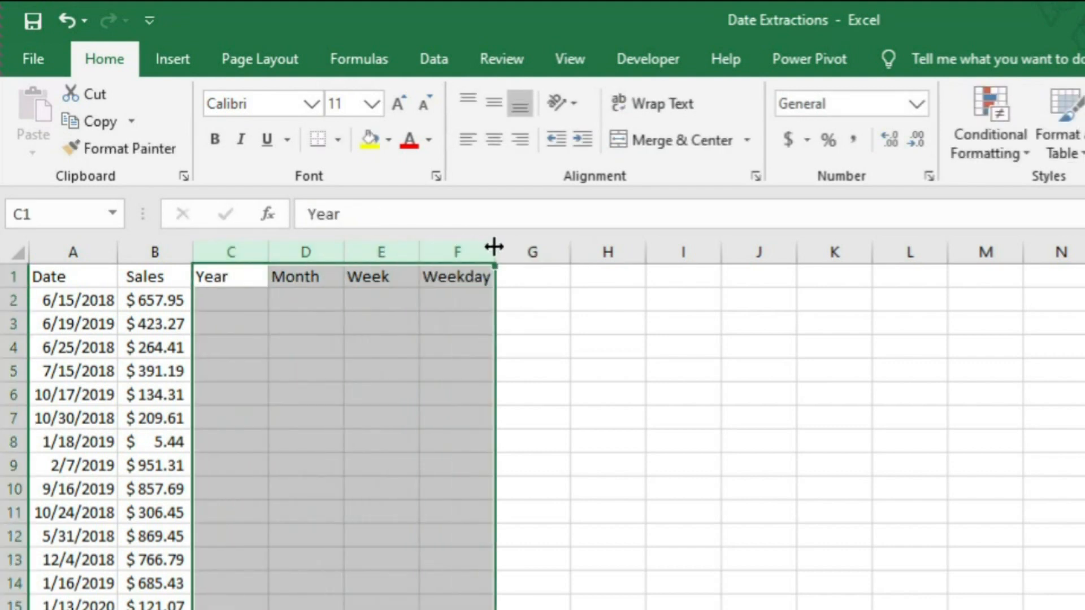
Widen C:F and format Date through Weekday as a table with headers in the black banded style
left_click(72, 252)
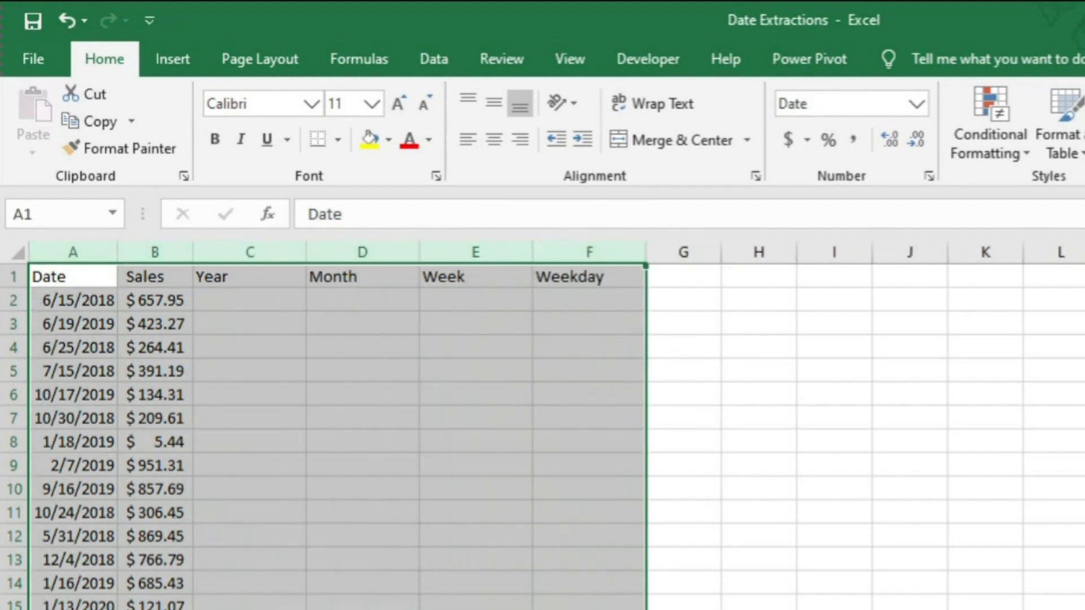
left_click(720, 79)
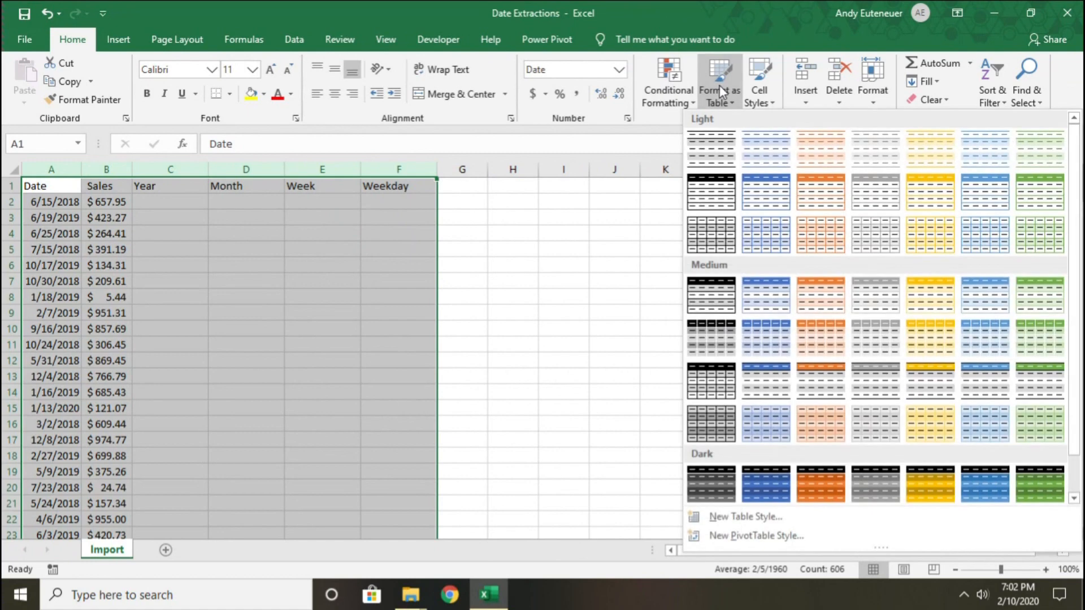
mouse_move(820, 149)
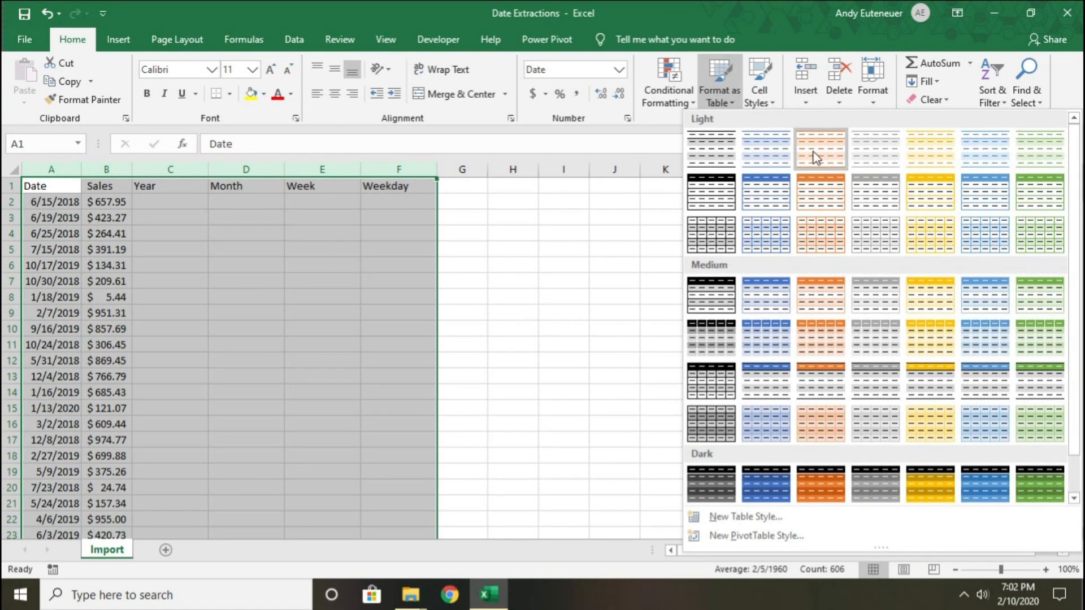
mouse_move(741, 269)
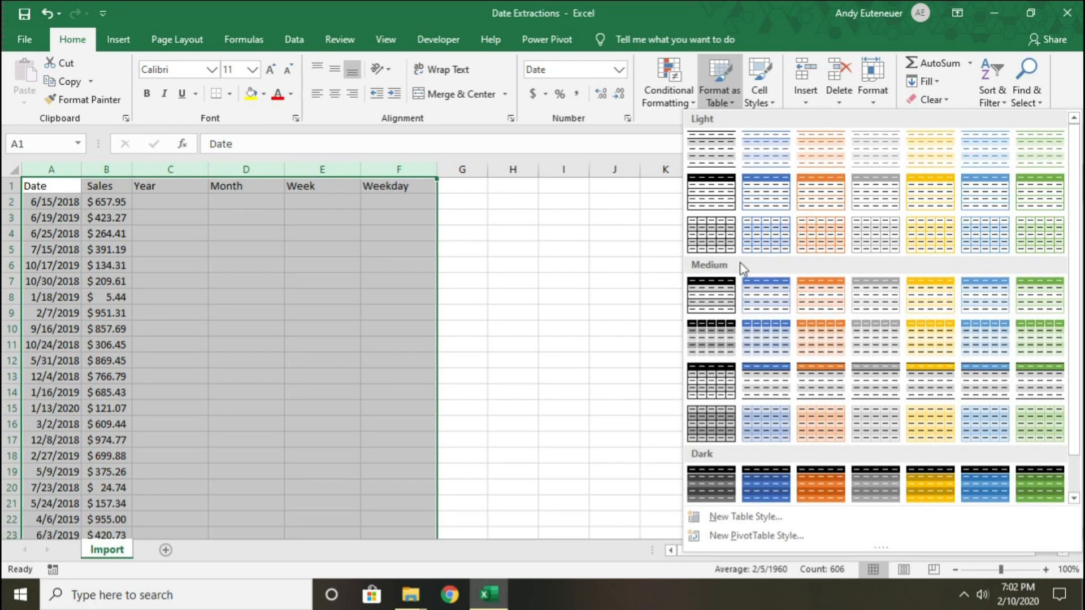
mouse_move(711, 192)
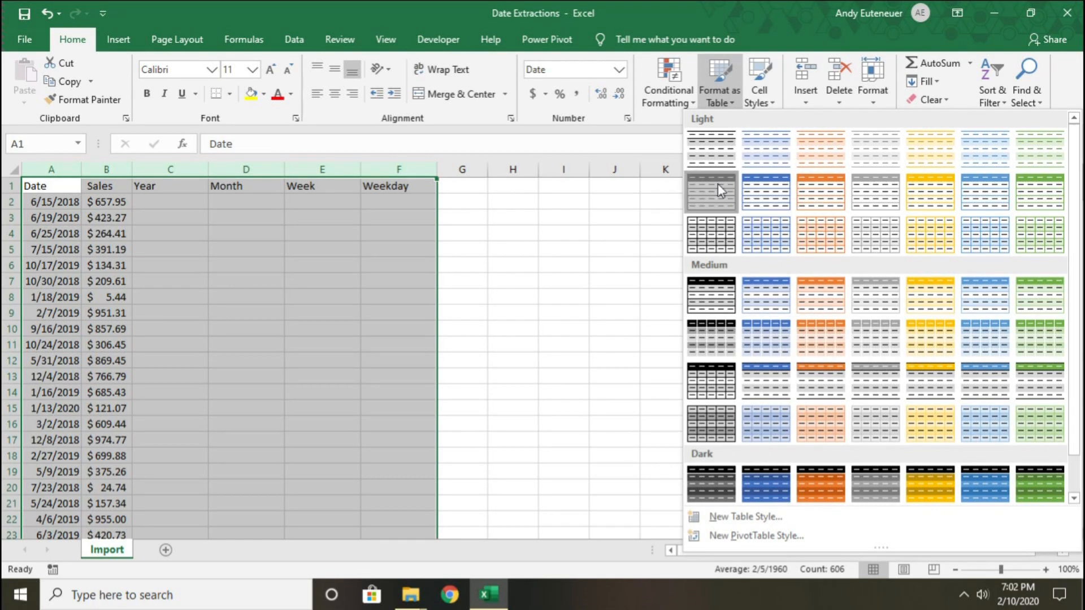
left_click(711, 192)
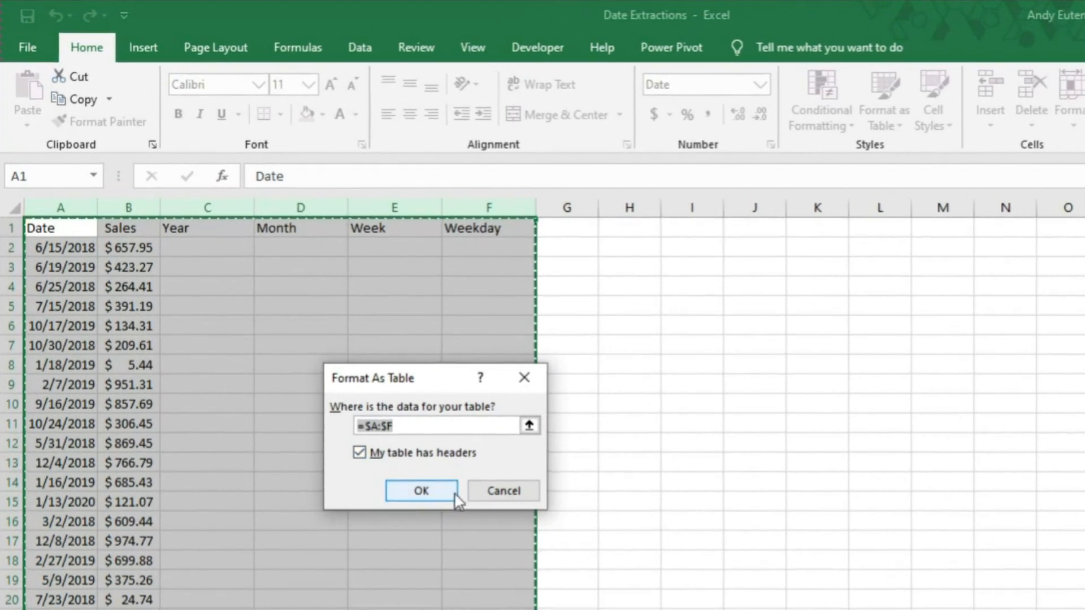
left_click(420, 490)
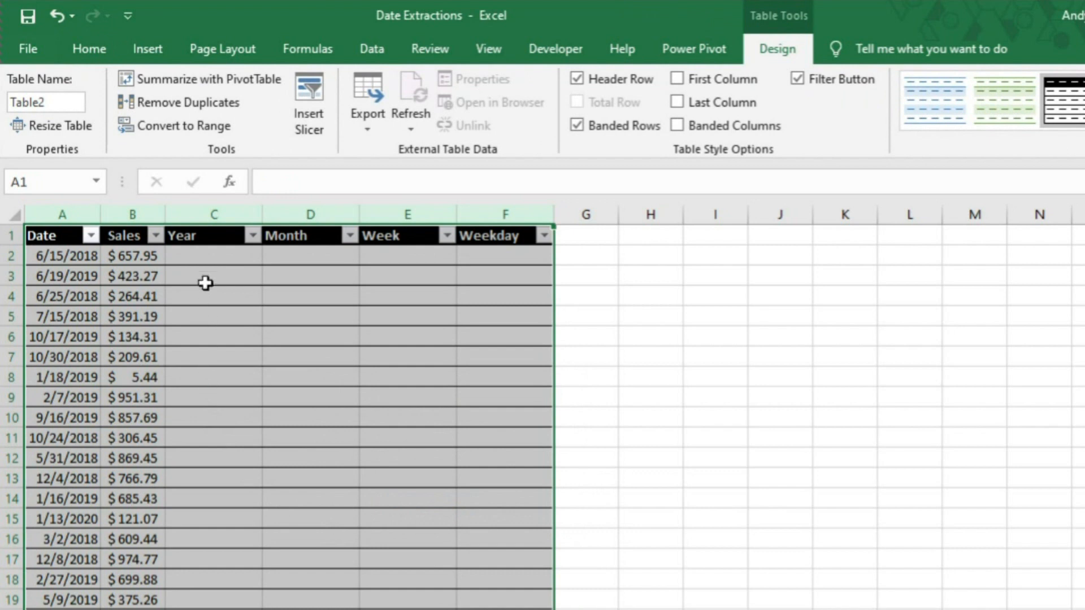
left_click(65, 257)
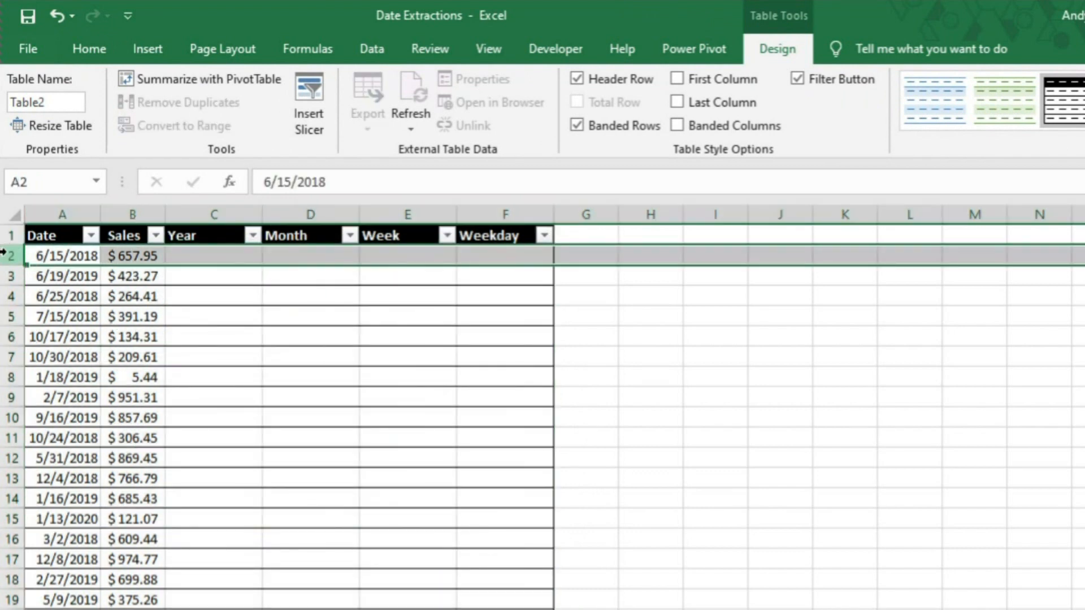
left_click(214, 256)
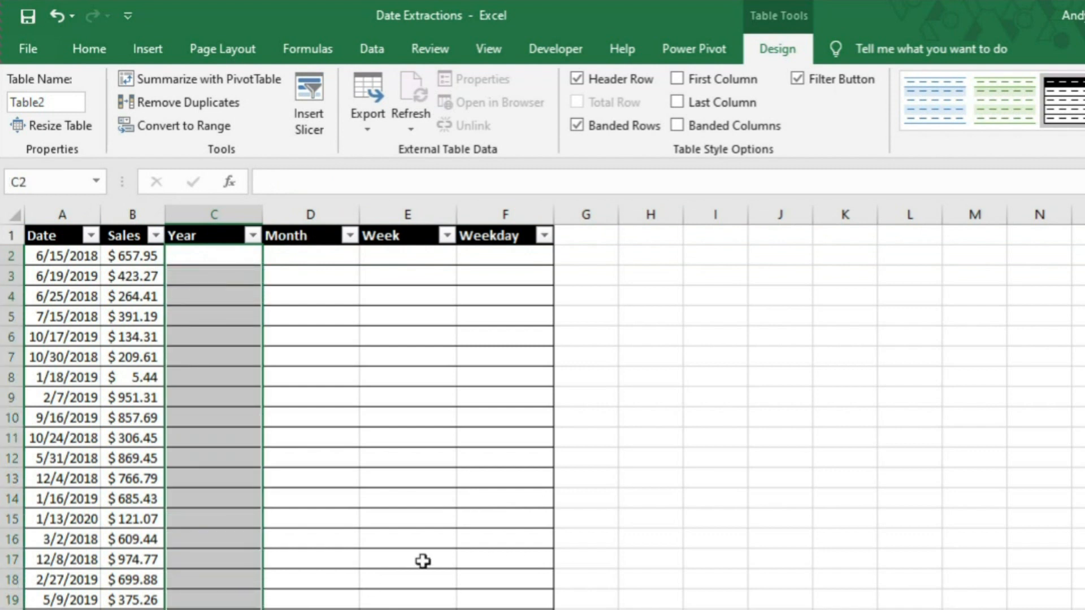
left_click(214, 255)
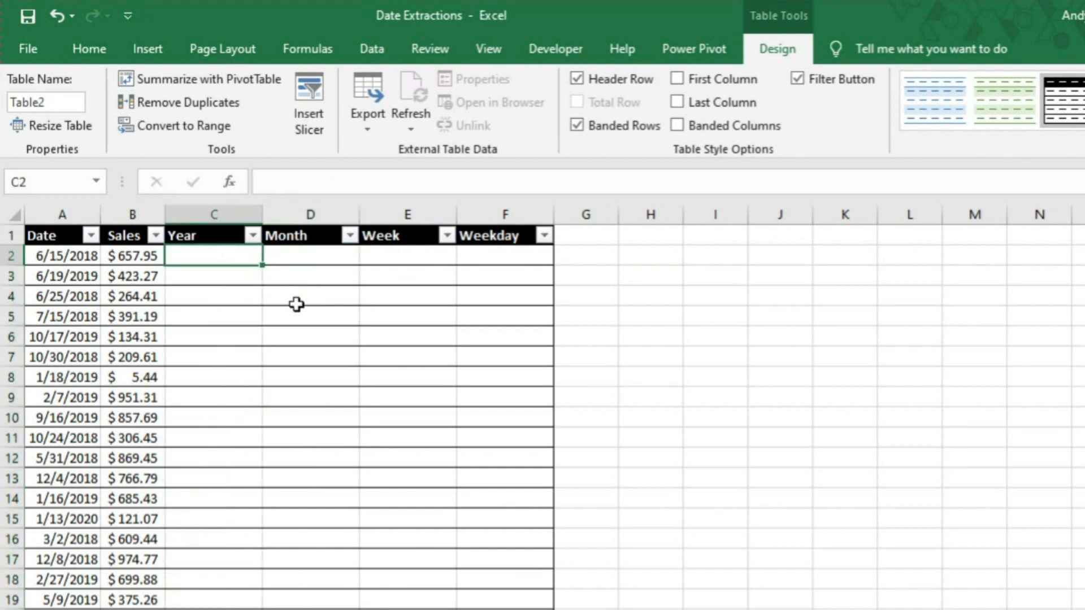
mouse_move(247, 380)
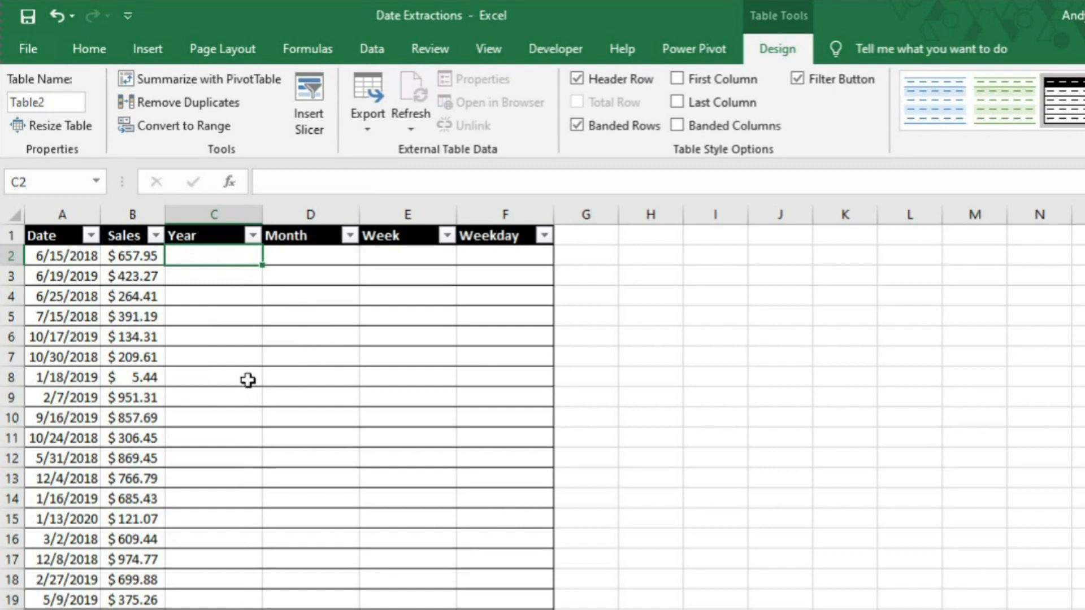
type("=Year([@Date")
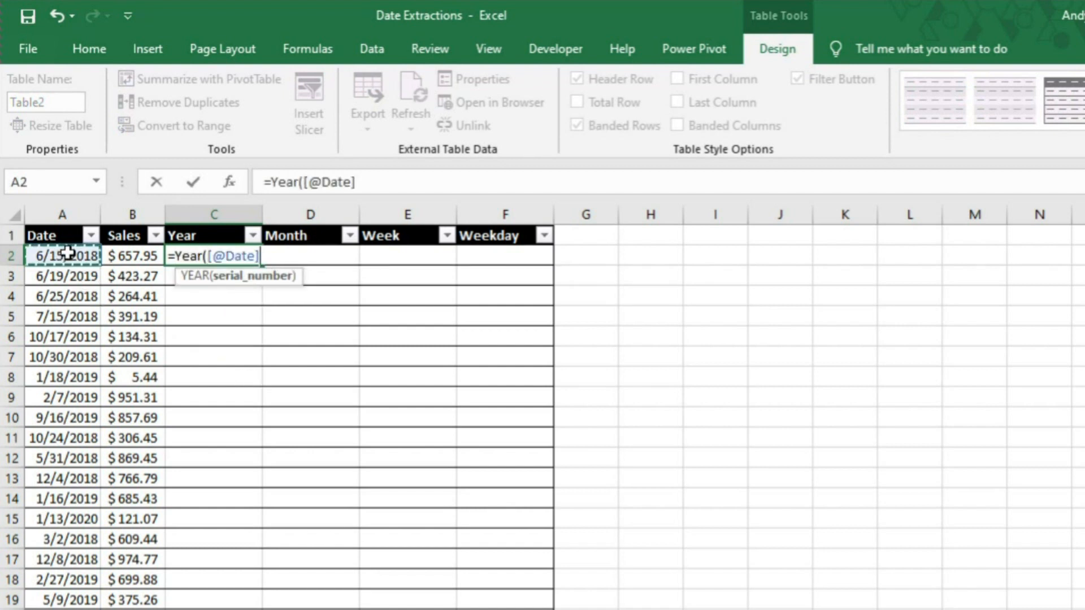
type(")")
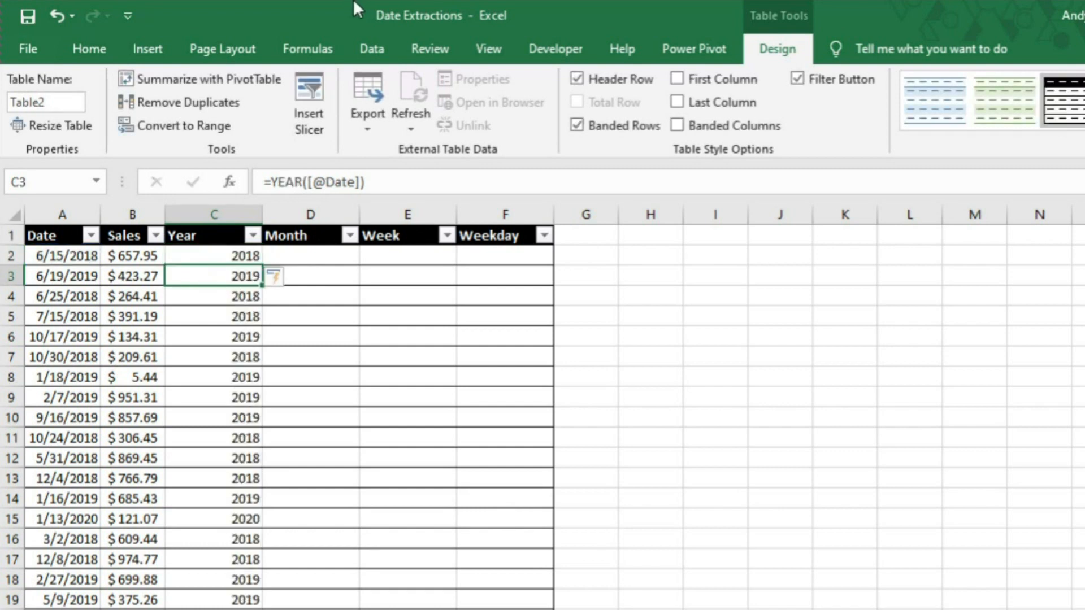
mouse_move(128, 529)
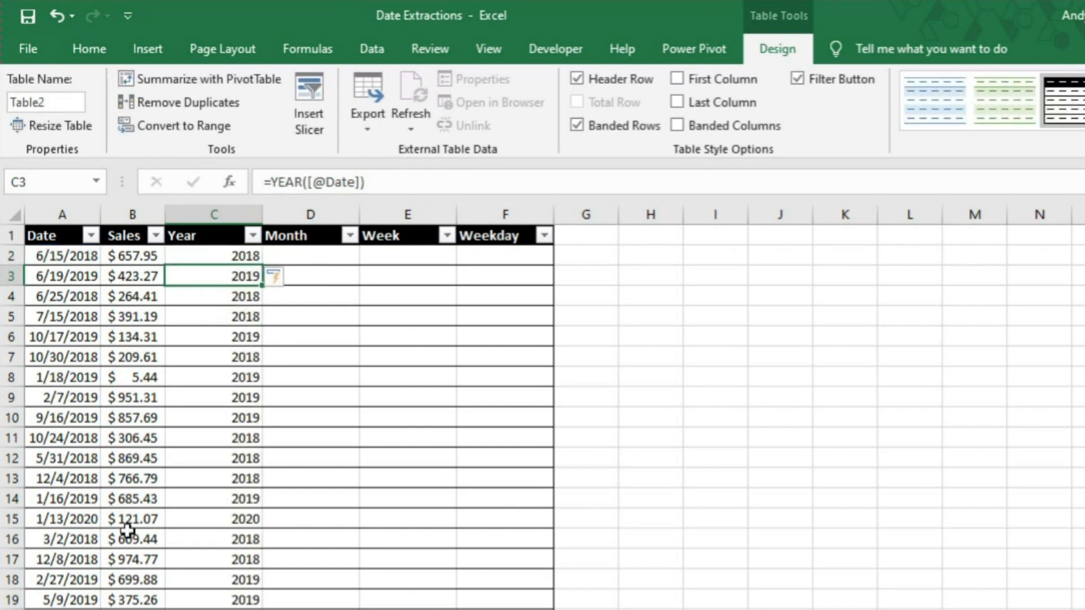
mouse_move(353, 331)
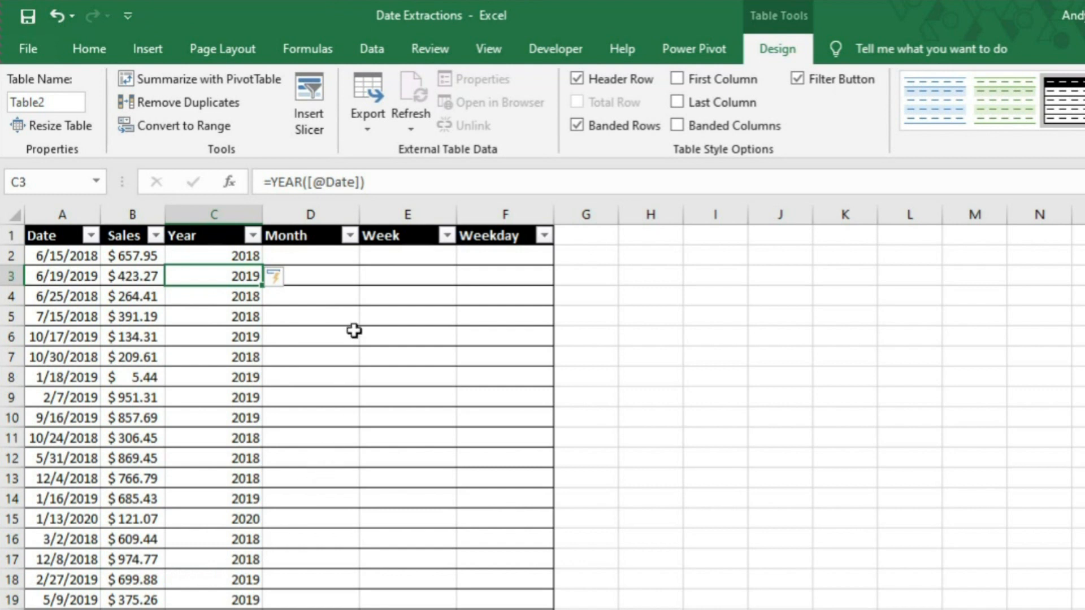
Enter a MONTH formula on the row's Date in the first Month cell D2
left_click(310, 255)
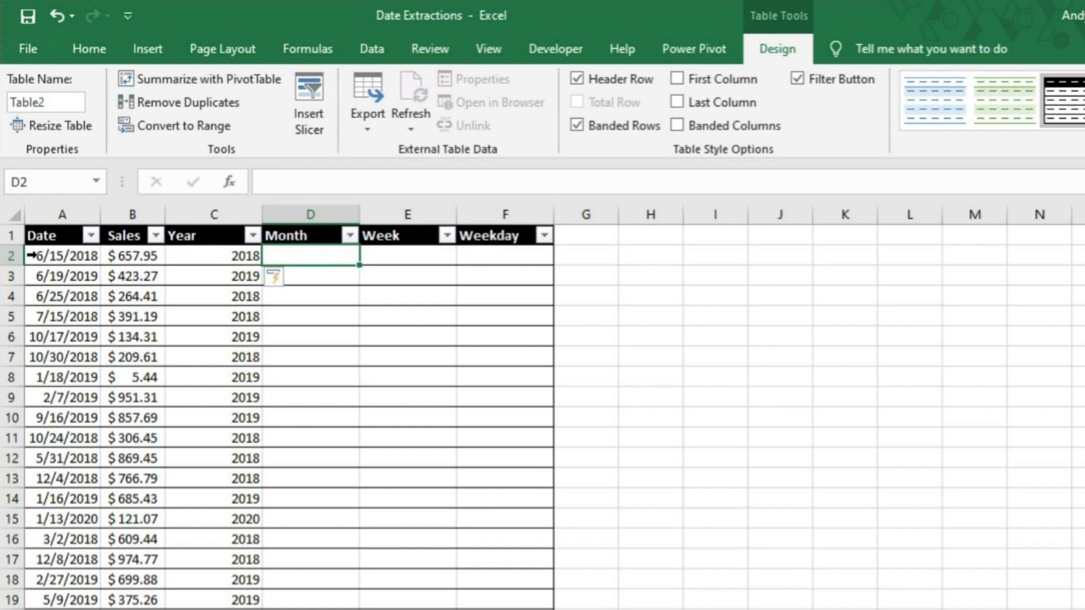
mouse_move(286, 252)
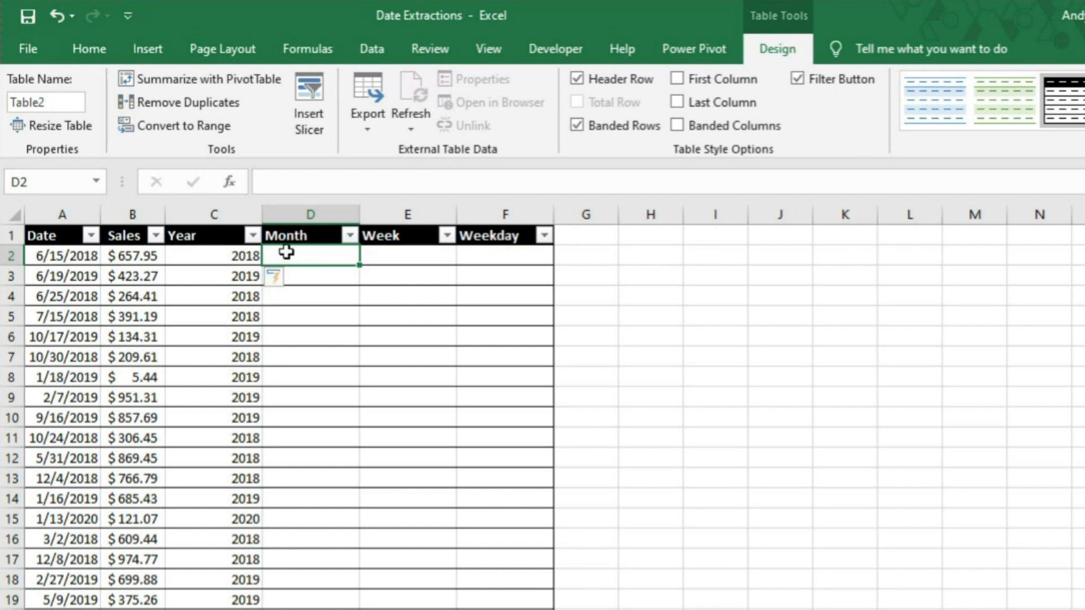
type("=Month(")
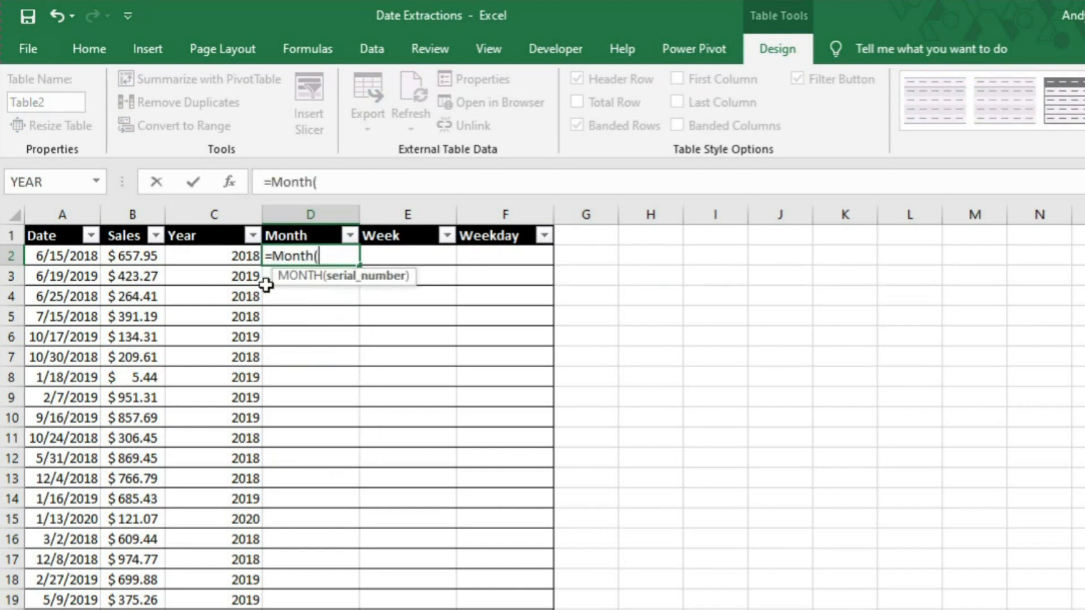
left_click(61, 255)
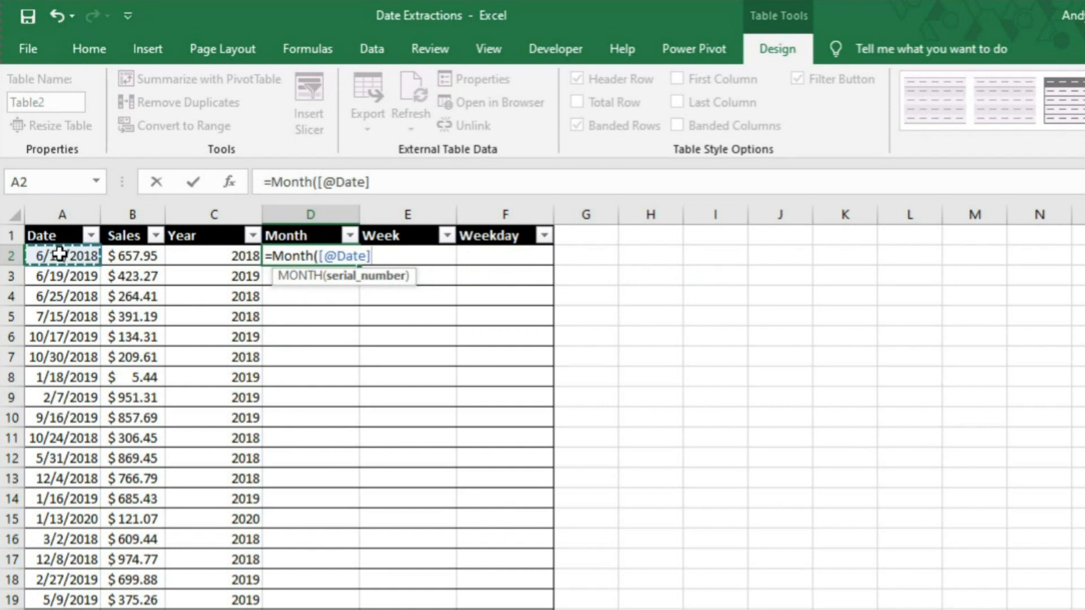
type(")")
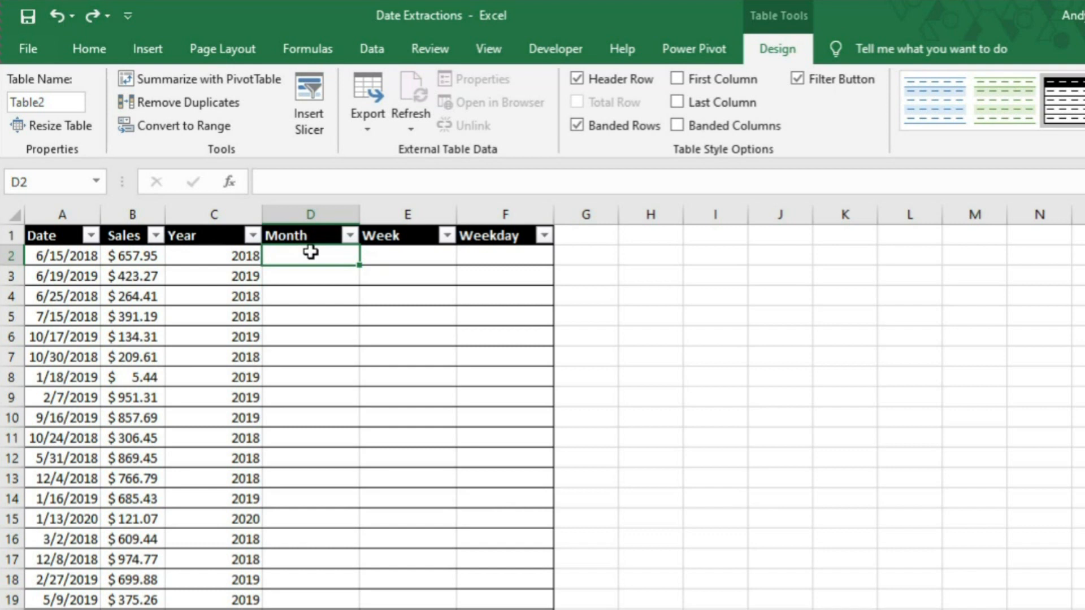
type("=Text(")
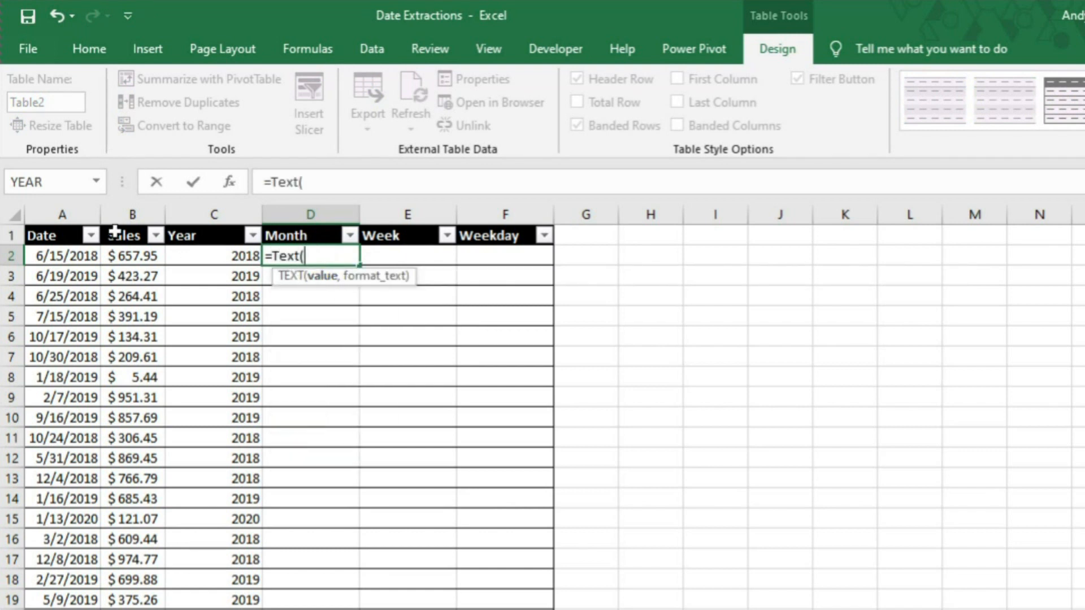
left_click(62, 255)
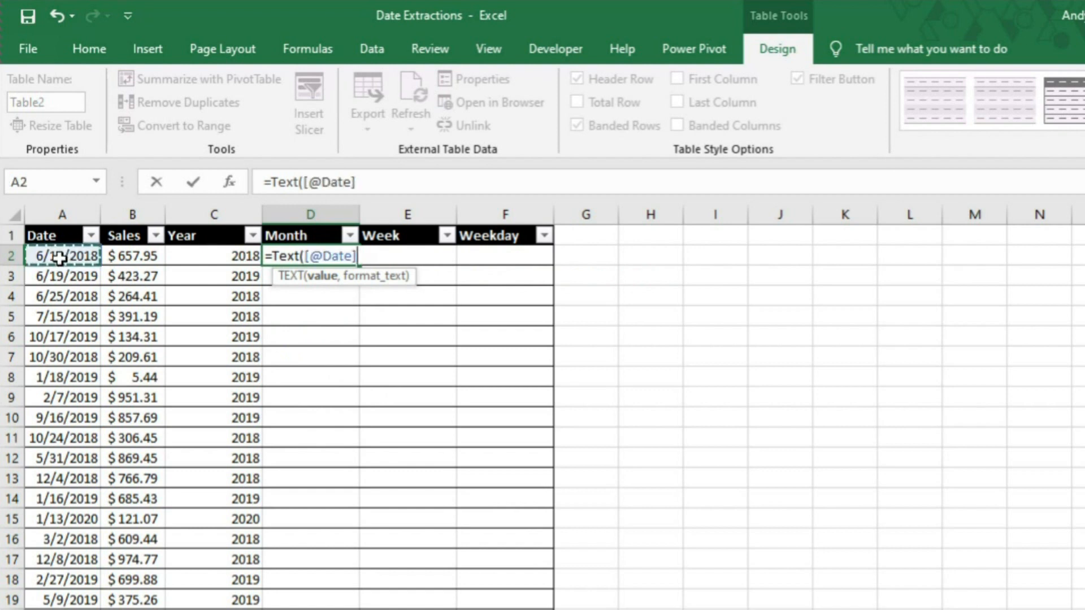
type(",")
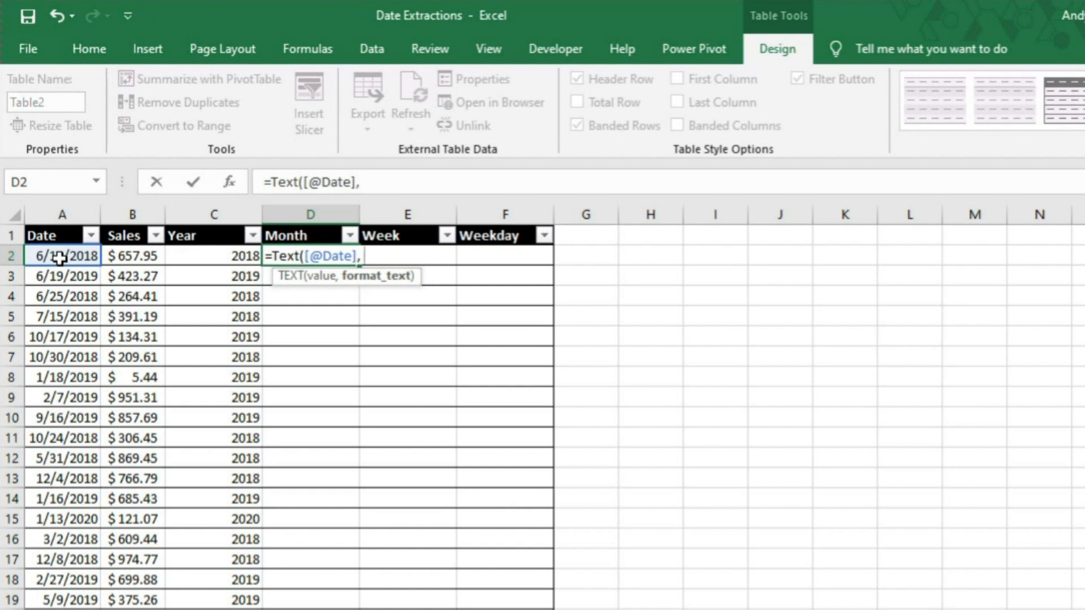
mouse_move(369, 254)
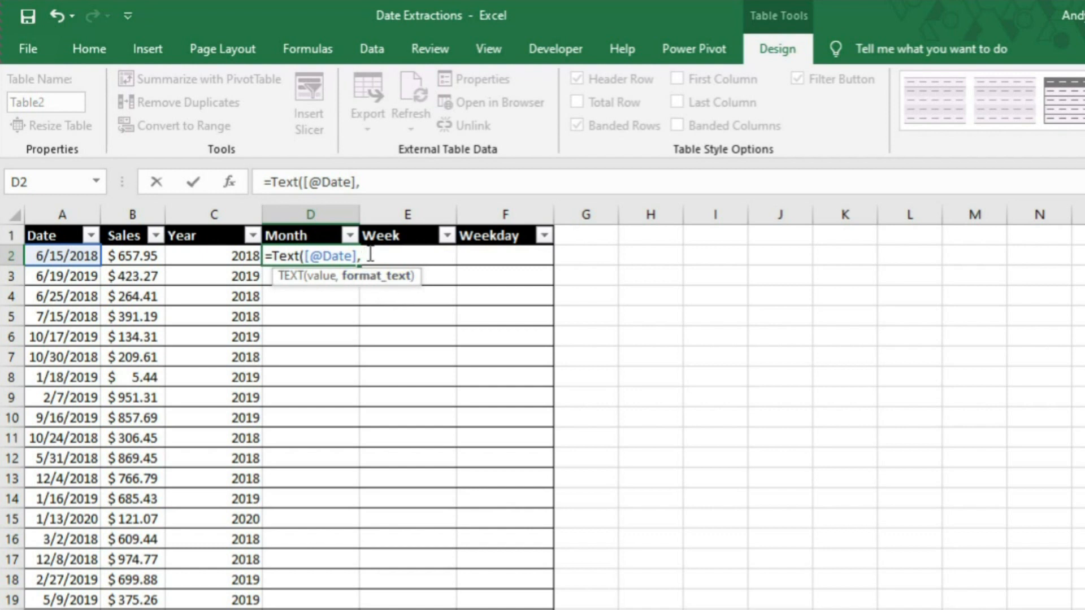
type("\"")
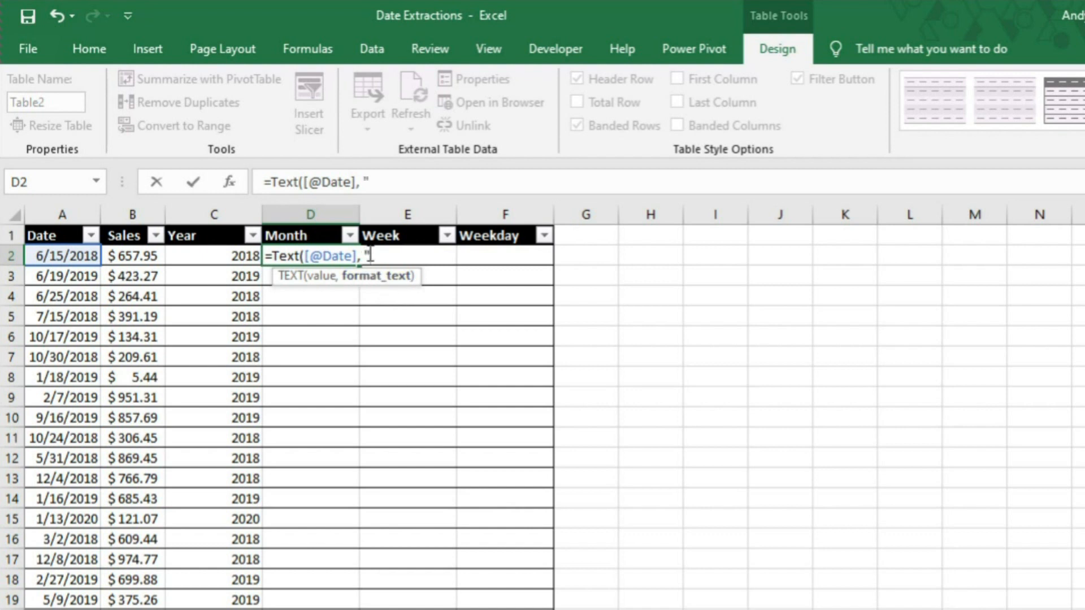
type("MM")
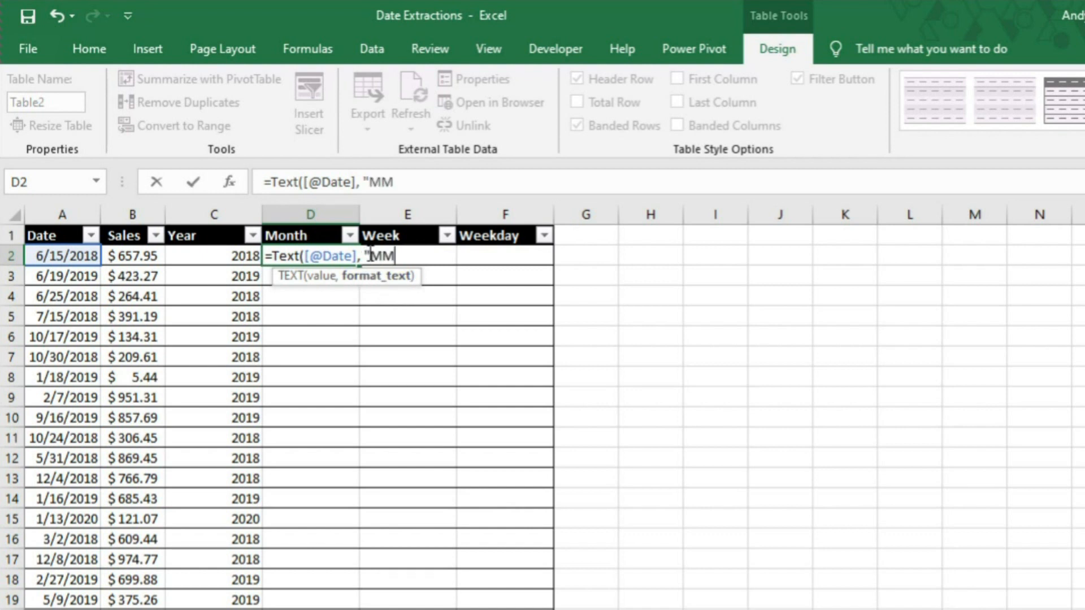
type("M")
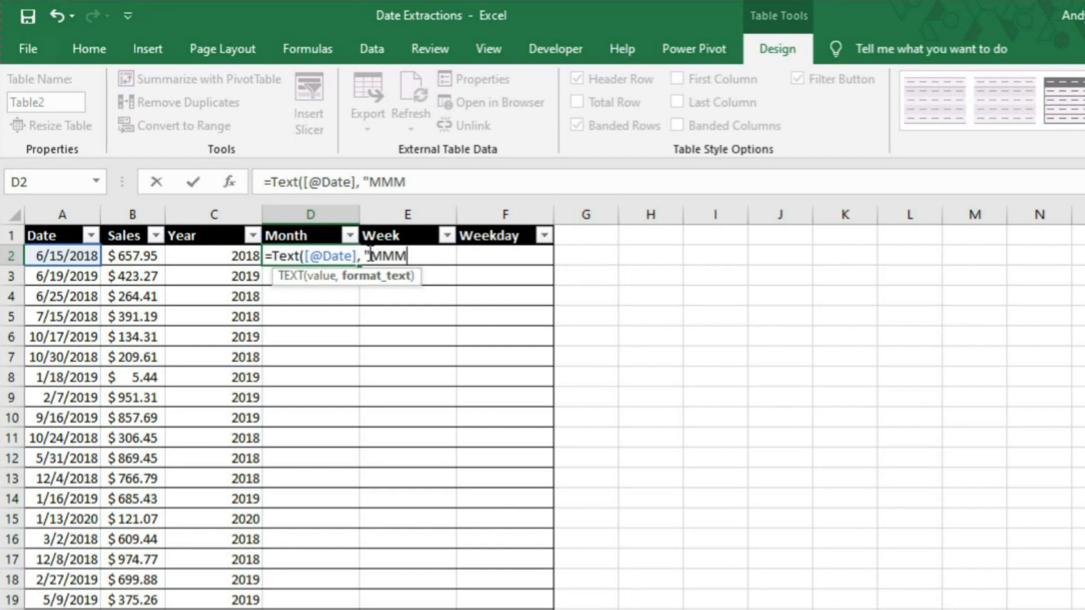
type("M\")")
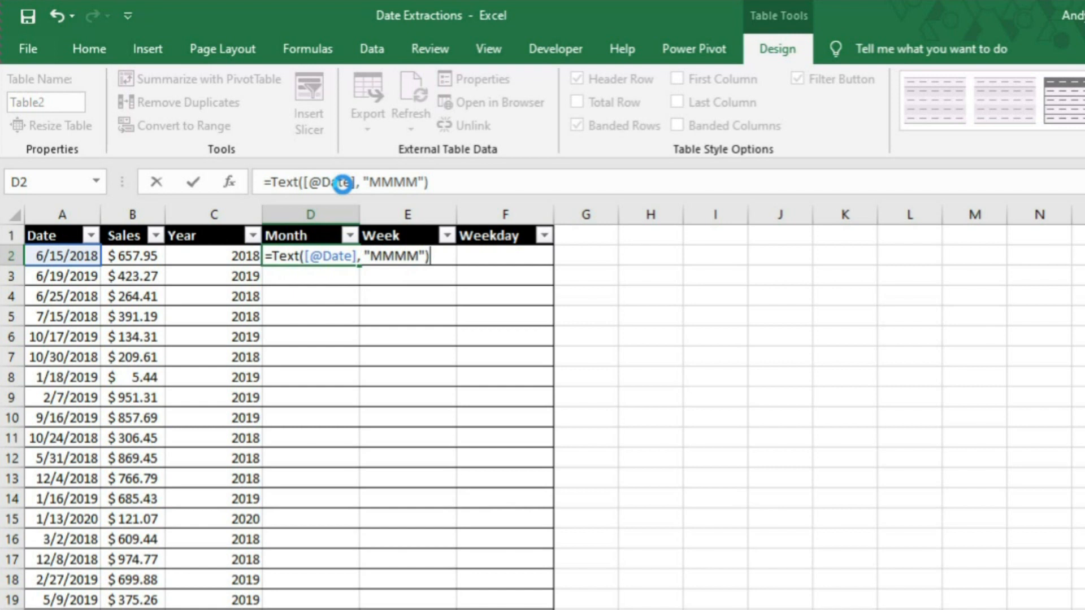
key("Return")
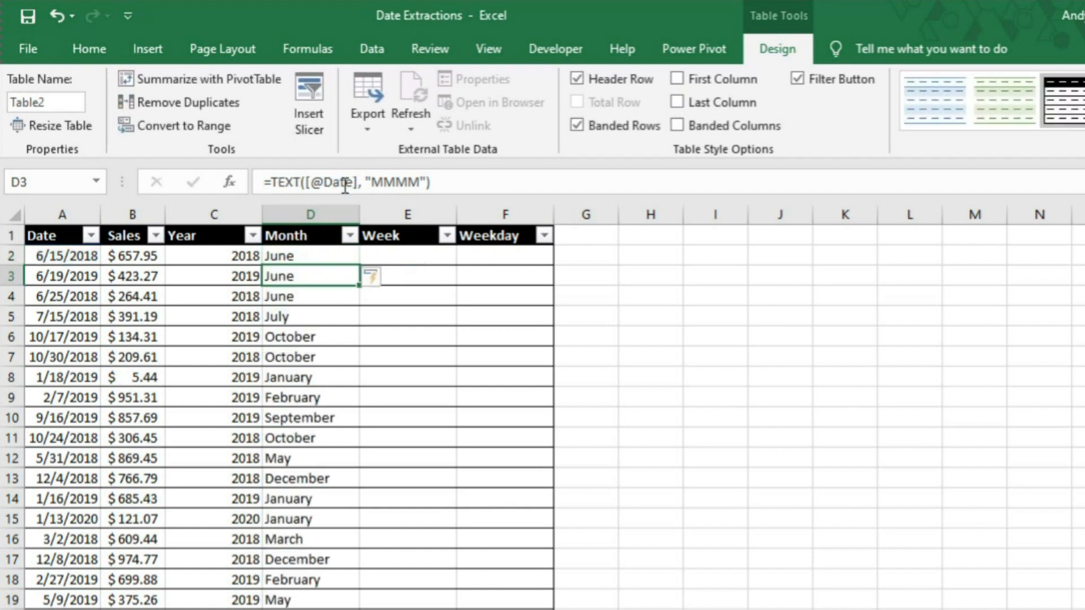
mouse_move(516, 346)
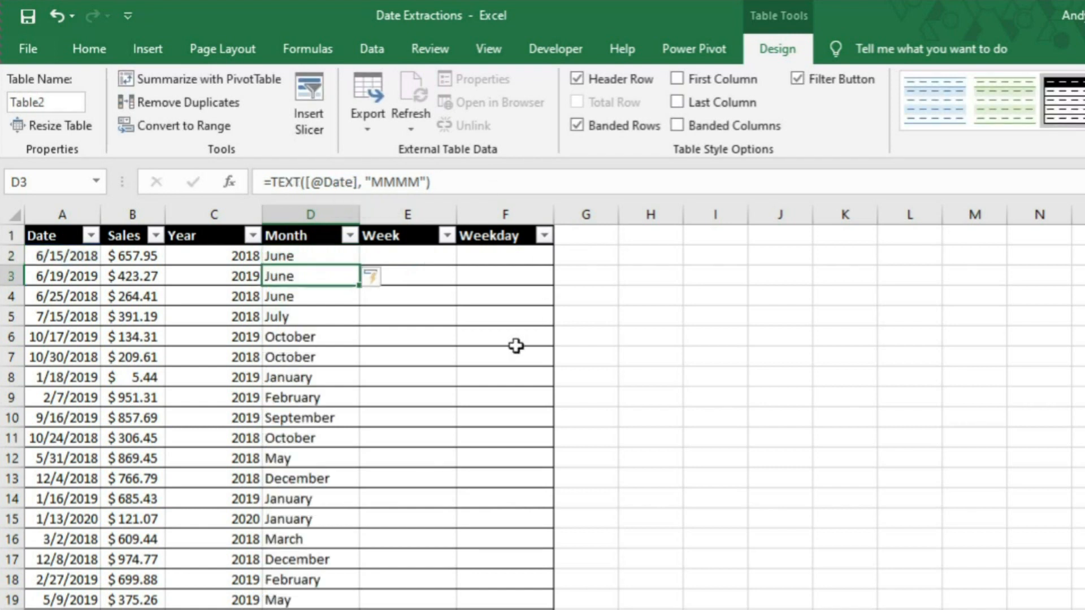
left_click(407, 255)
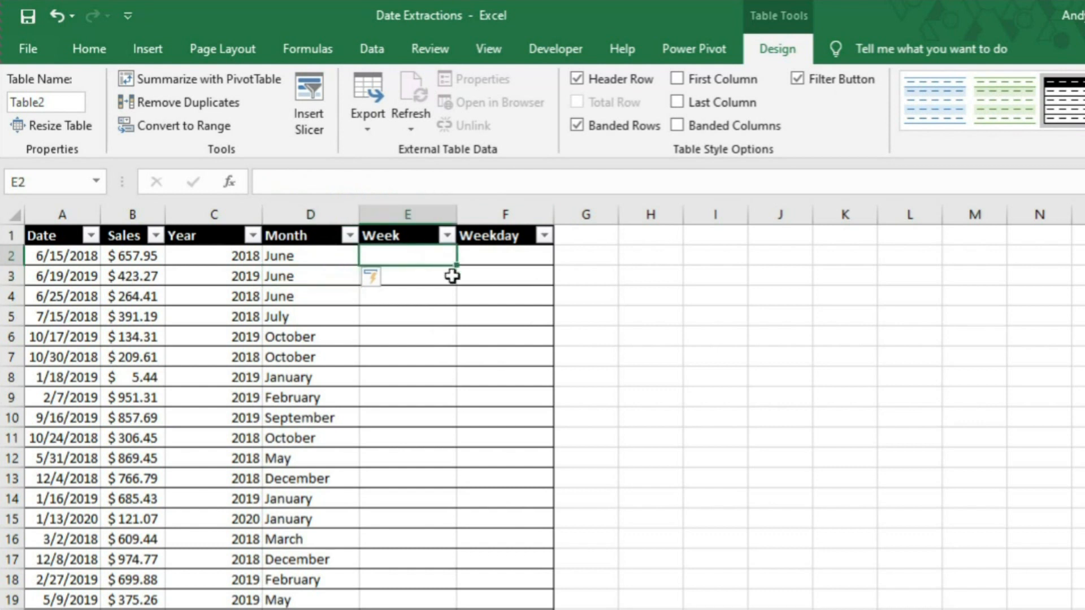
mouse_move(433, 299)
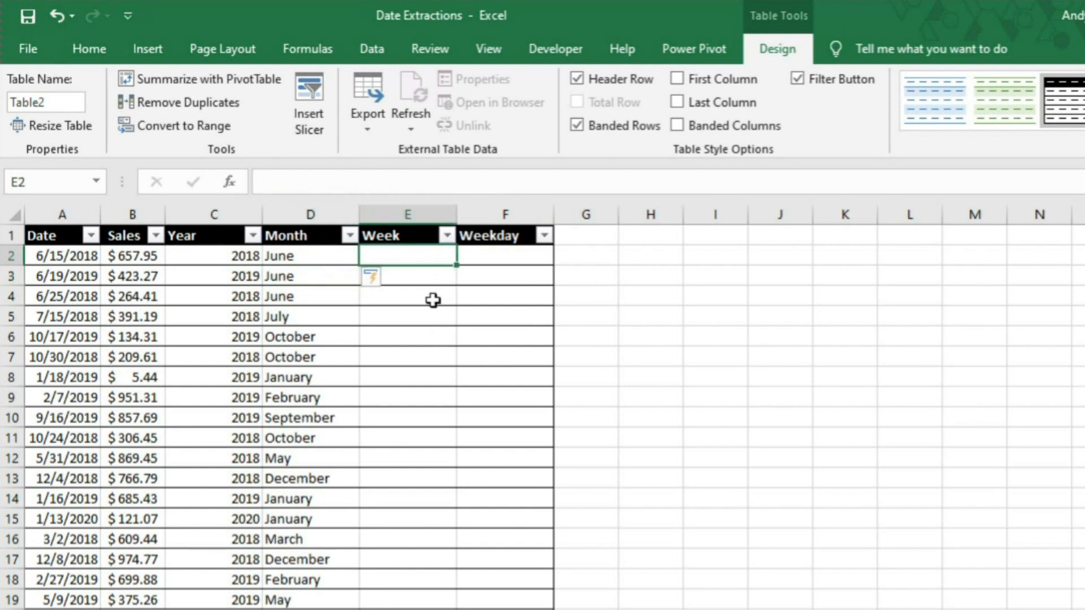
mouse_move(434, 313)
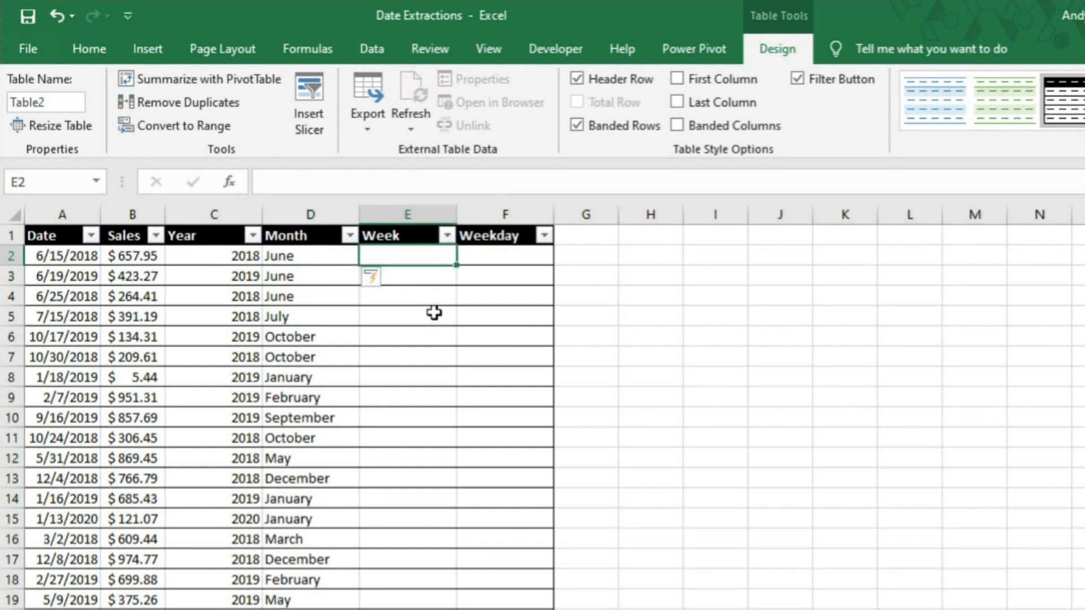
mouse_move(388, 342)
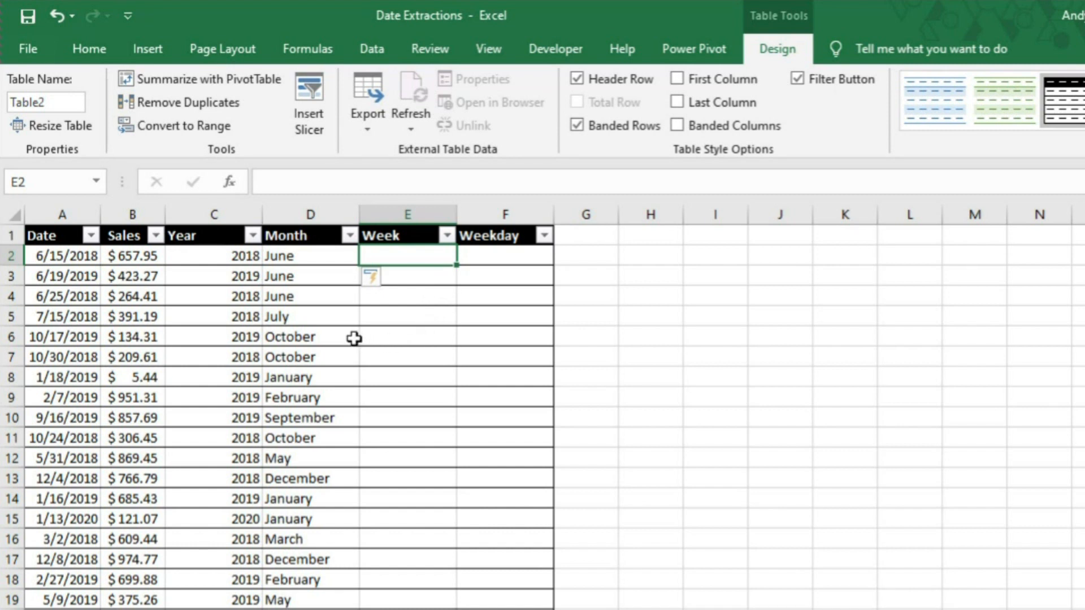
mouse_move(461, 303)
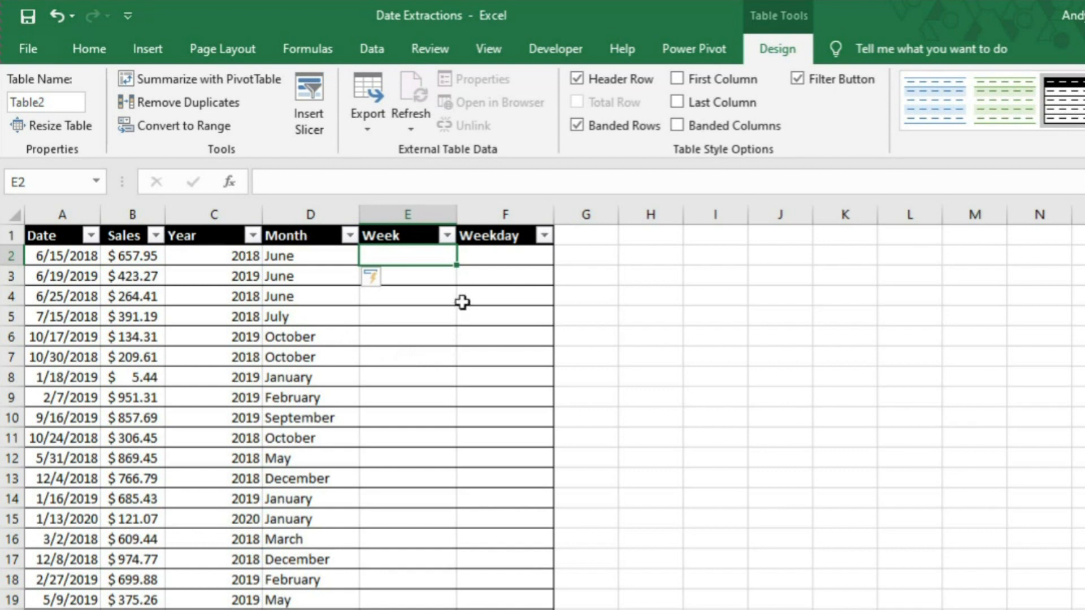
mouse_move(413, 254)
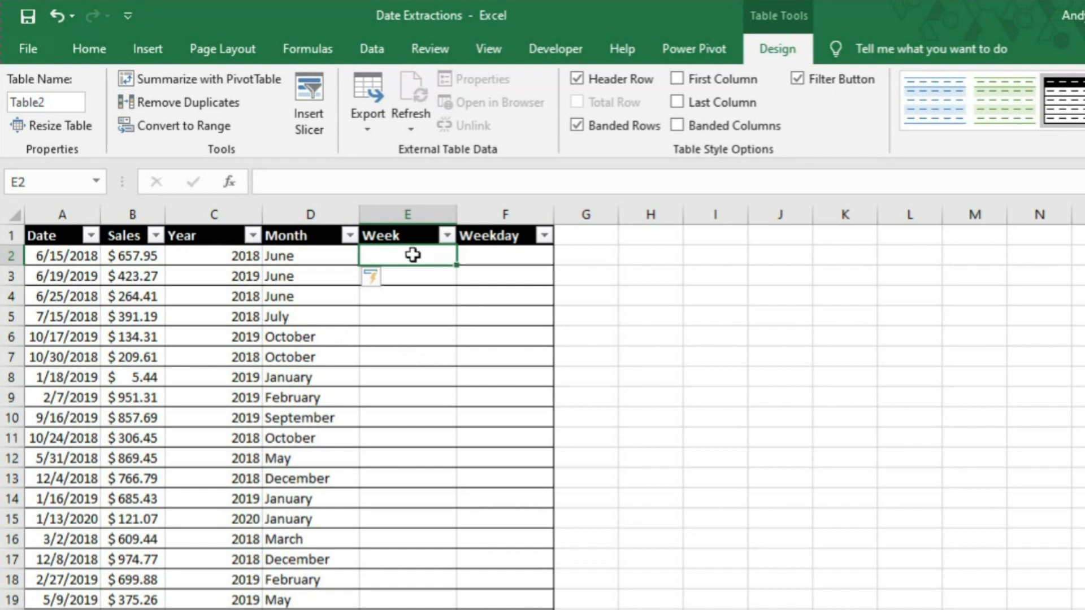
type("=Weeknum(")
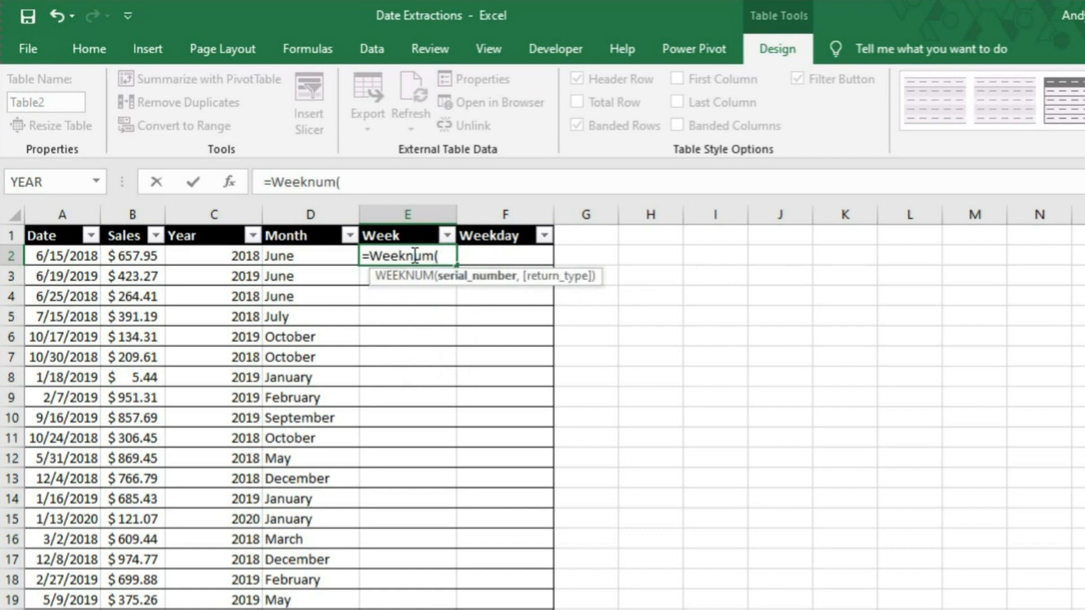
mouse_move(62, 257)
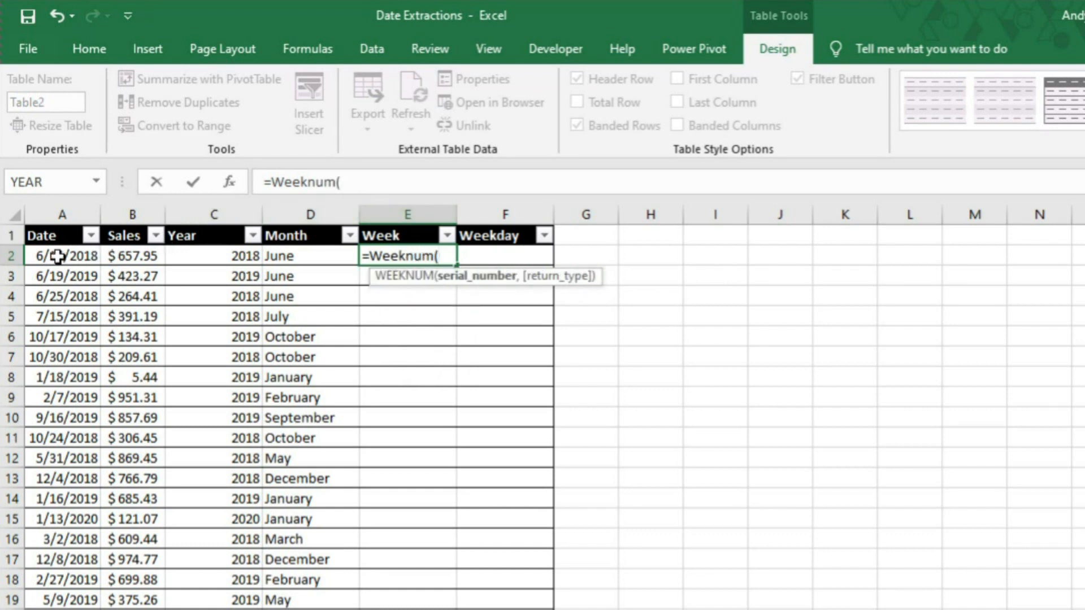
left_click(61, 256)
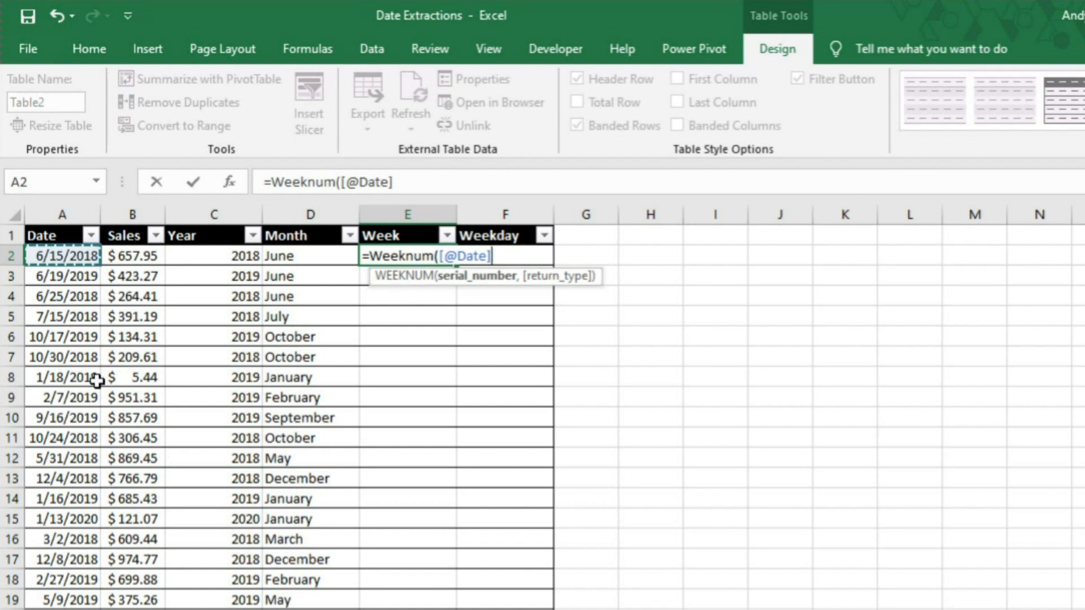
type(",")
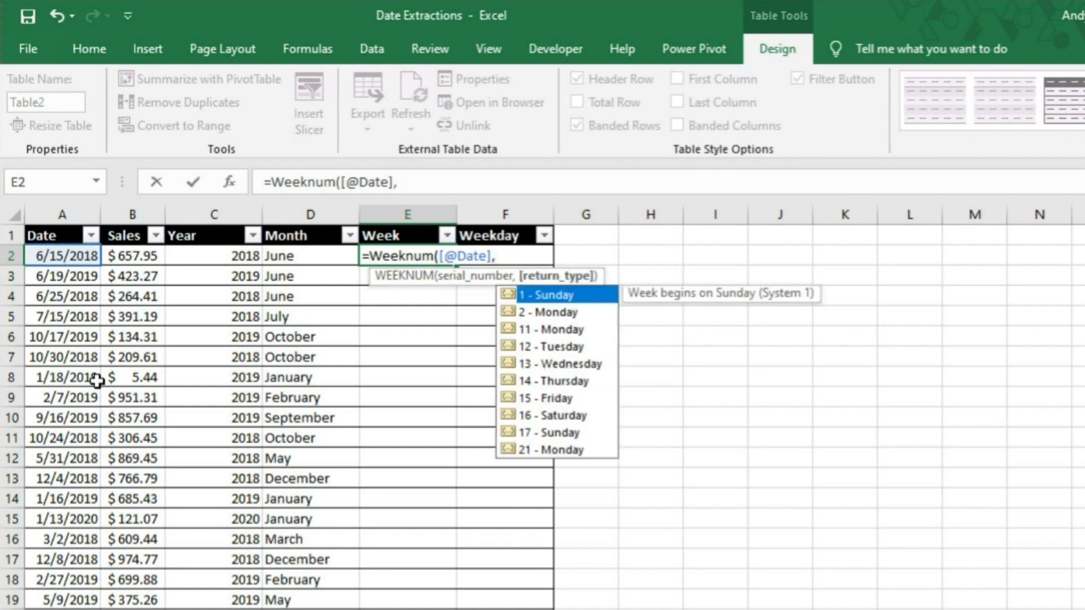
mouse_move(568, 329)
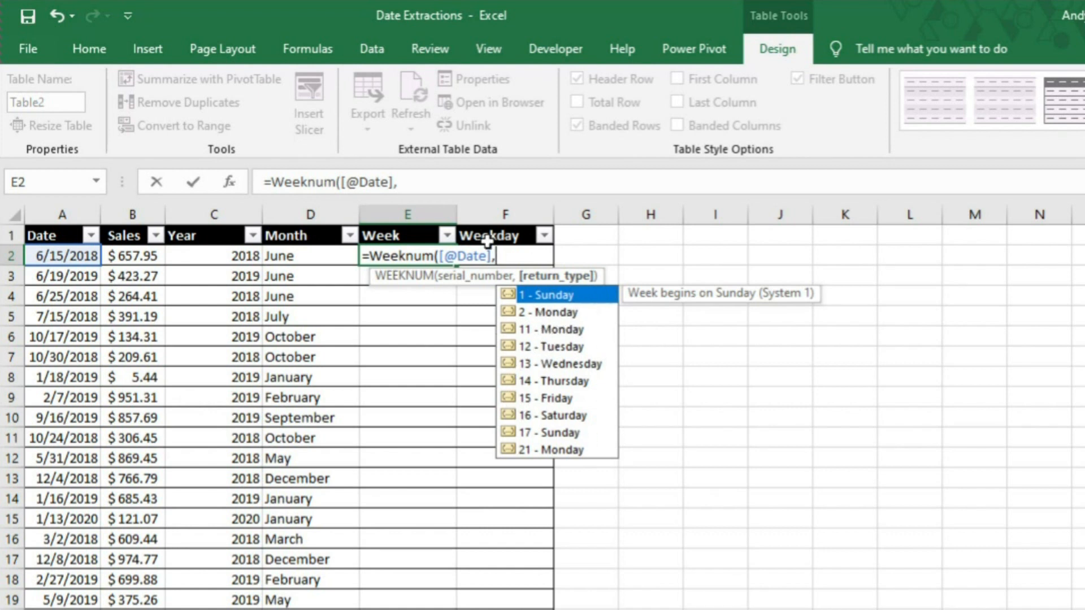
type("1")
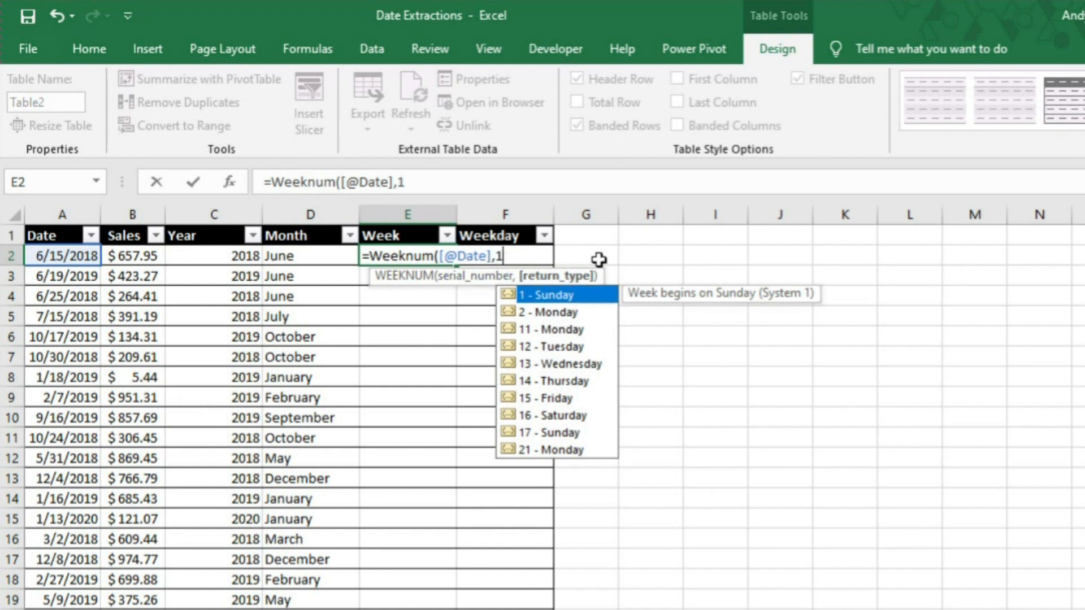
mouse_move(535, 310)
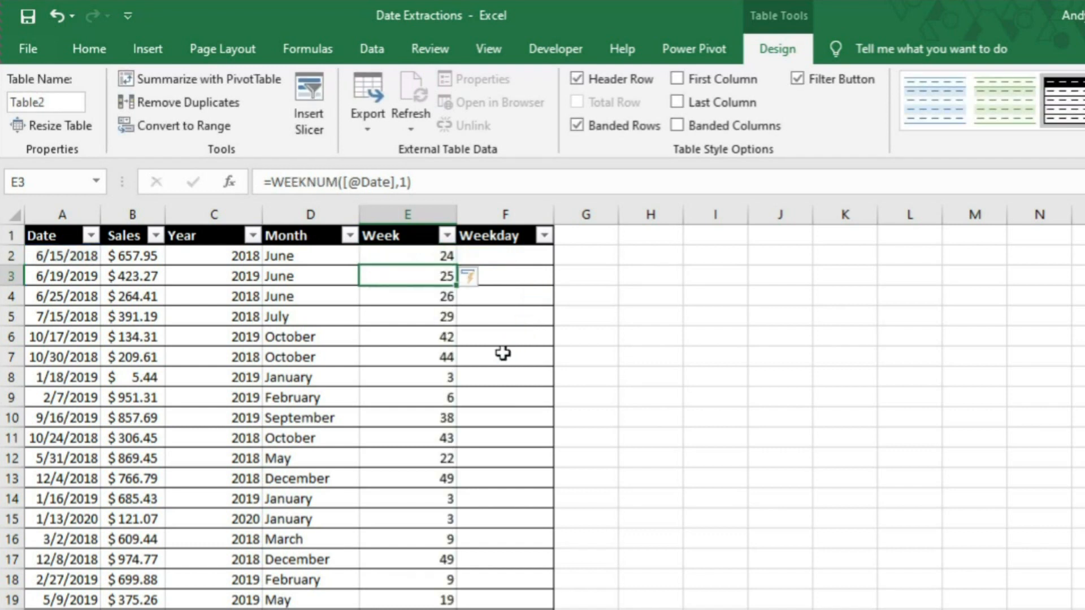
left_click(504, 255)
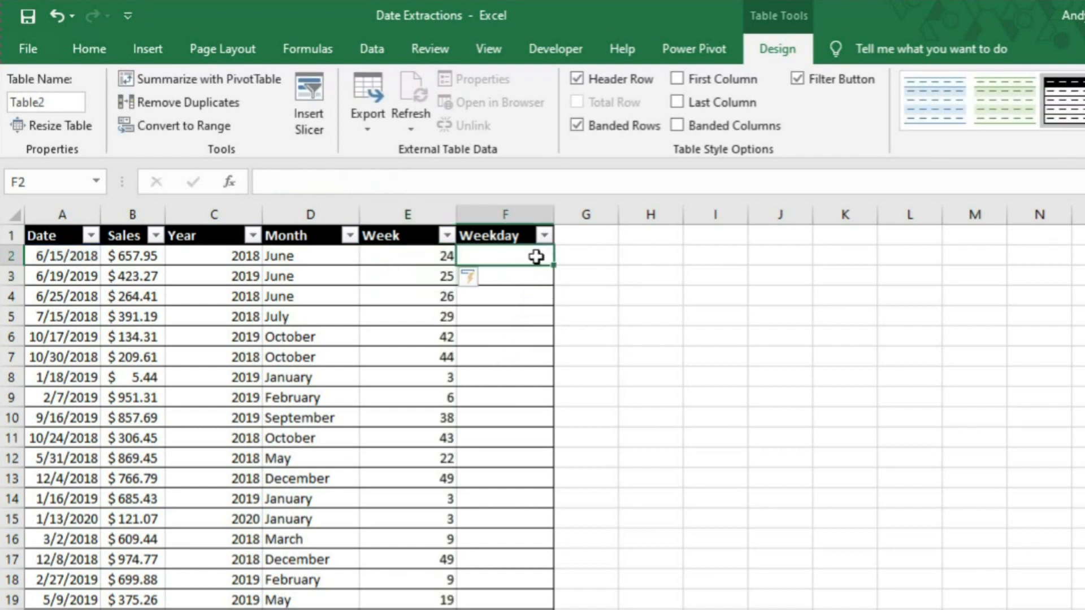
mouse_move(547, 358)
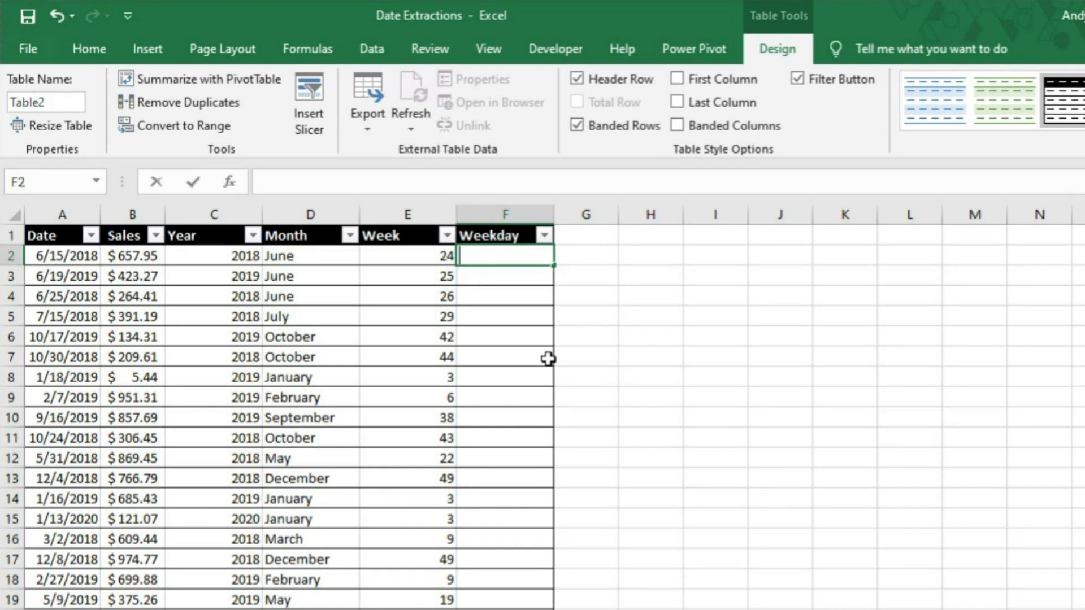
type("=")
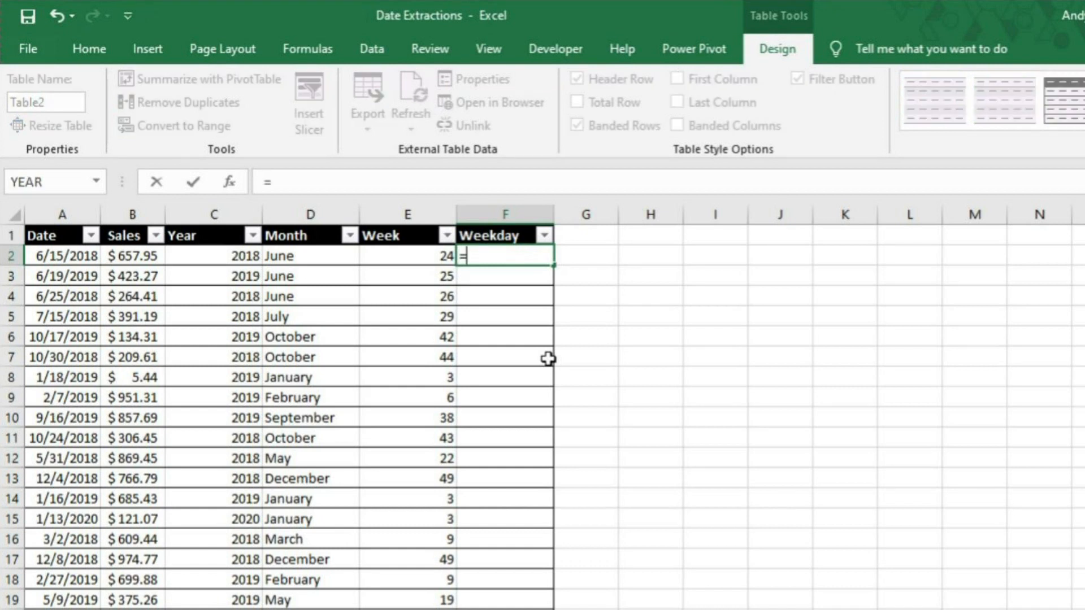
type("Weekday(")
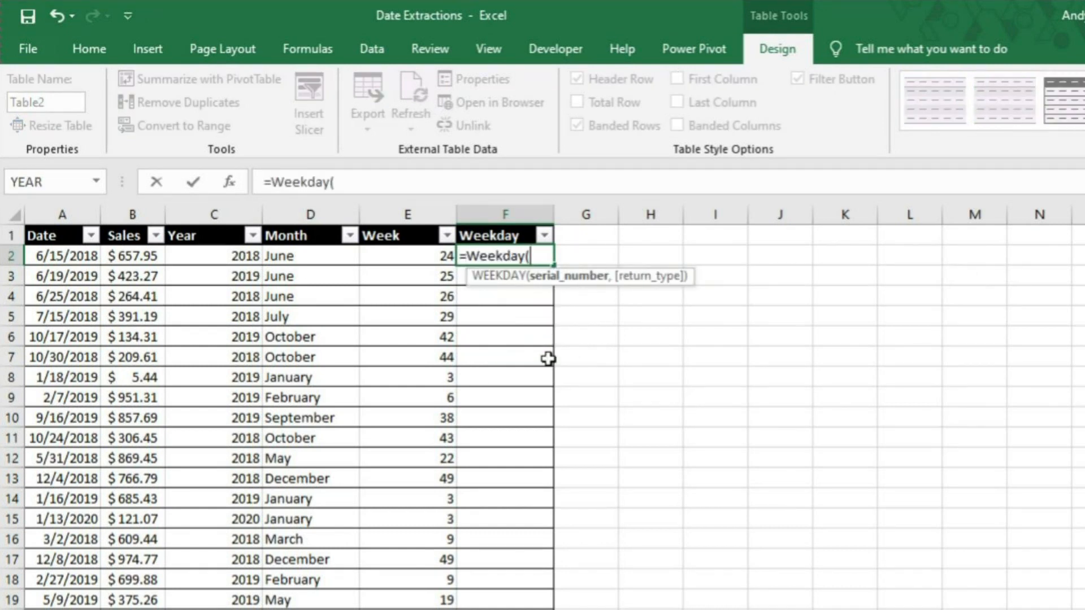
left_click(61, 255)
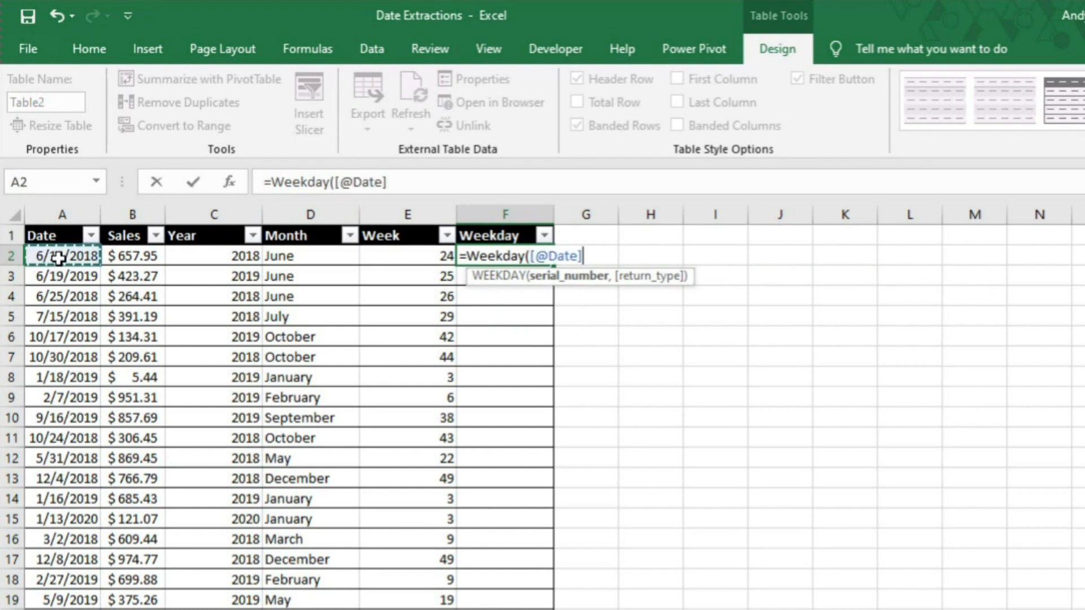
type(",1)")
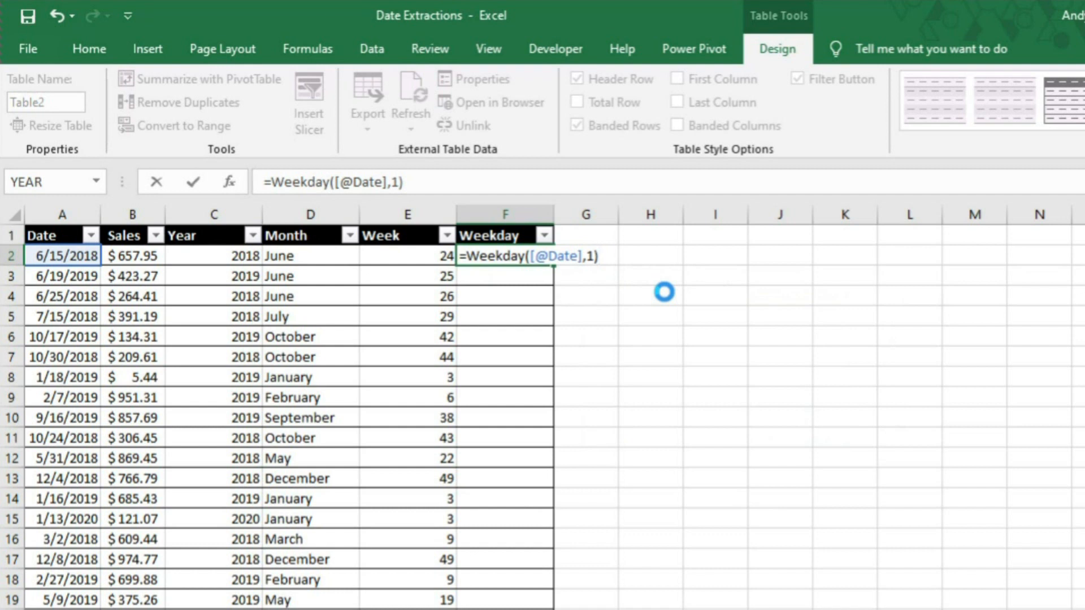
key("Return")
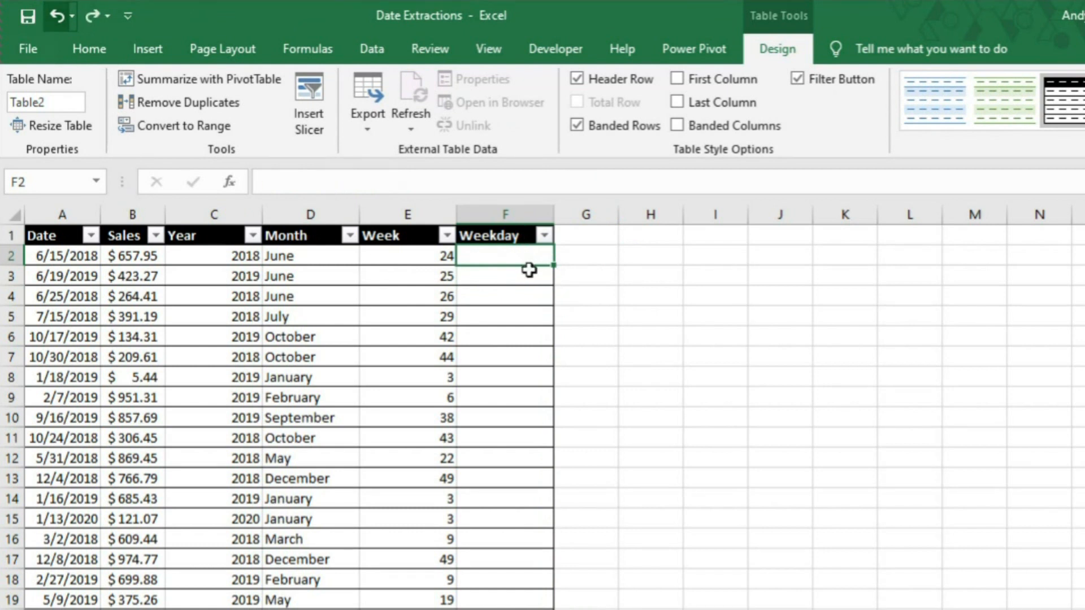
type("=Text(")
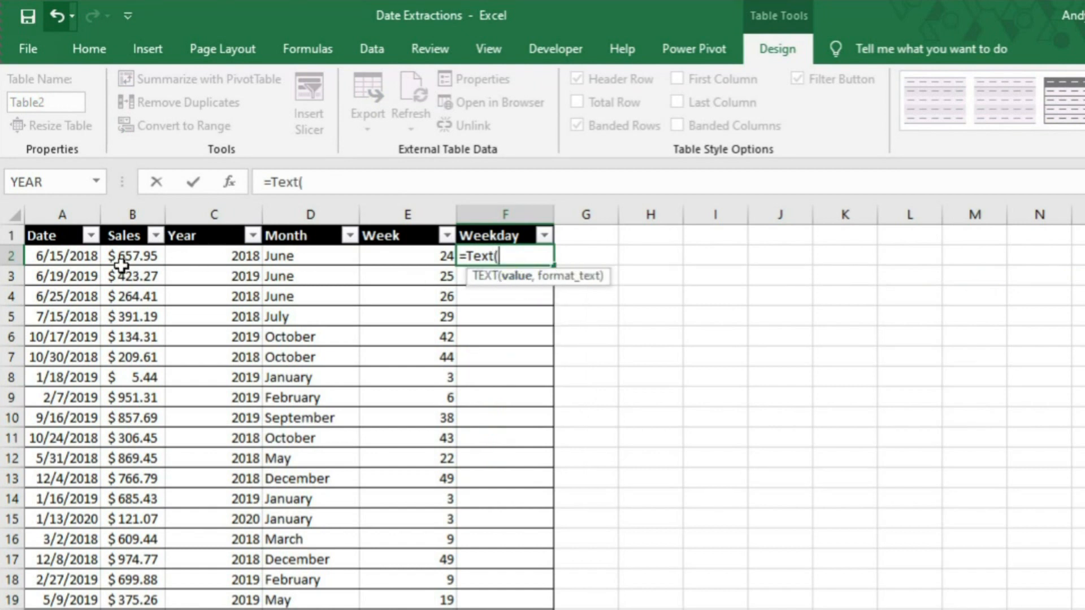
left_click(61, 256)
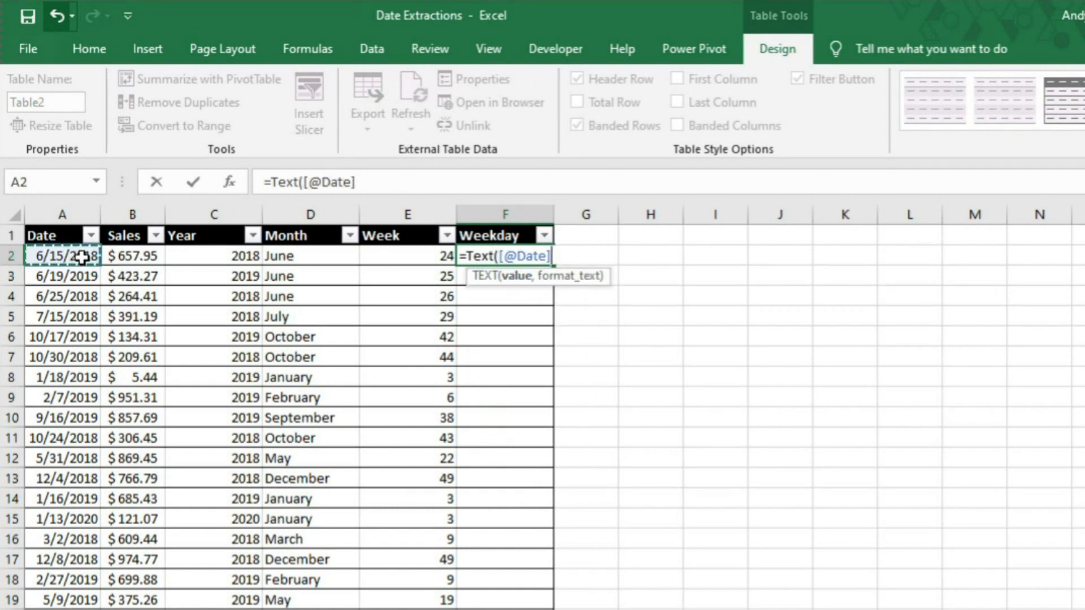
type(", \"")
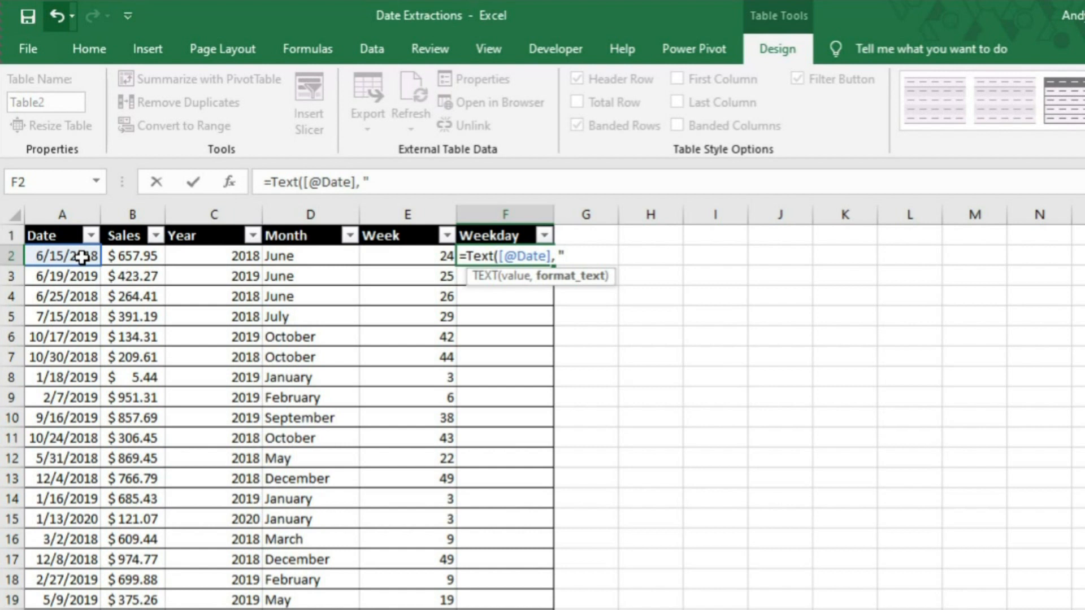
type("D")
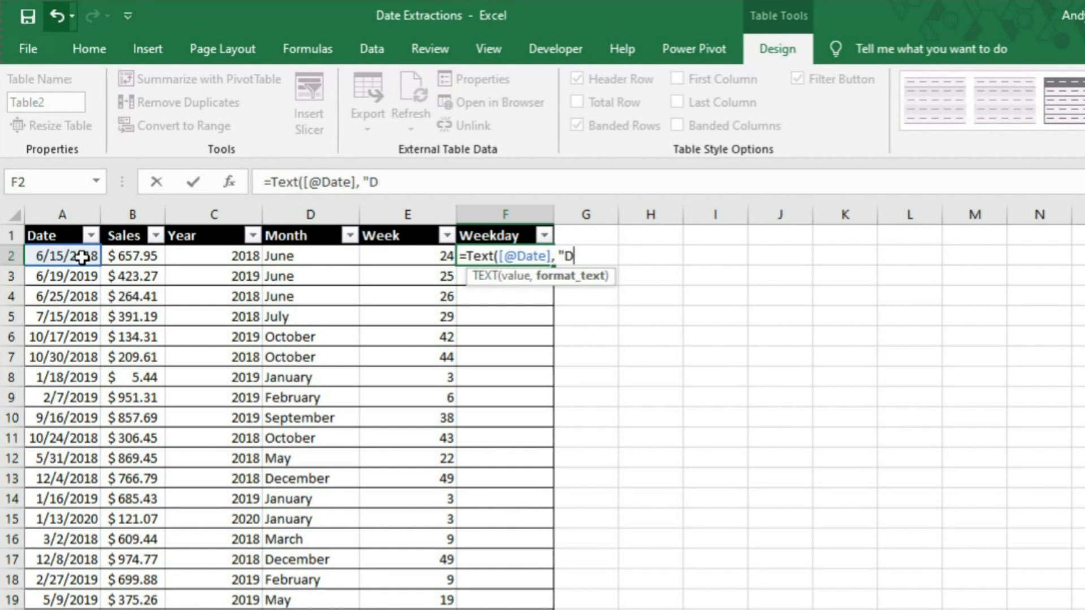
type("DD")
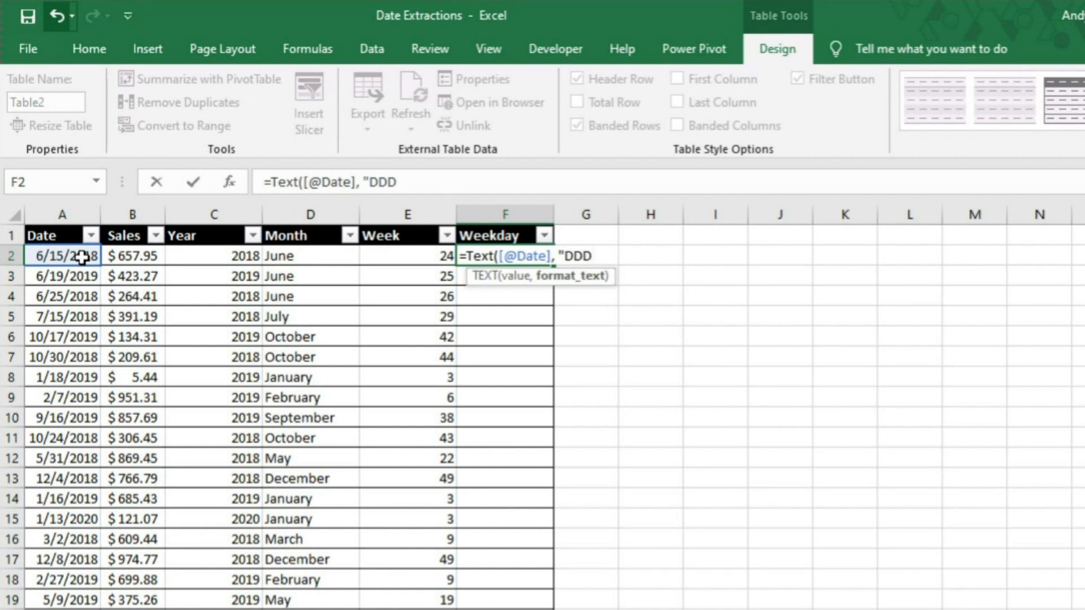
type("D\"")
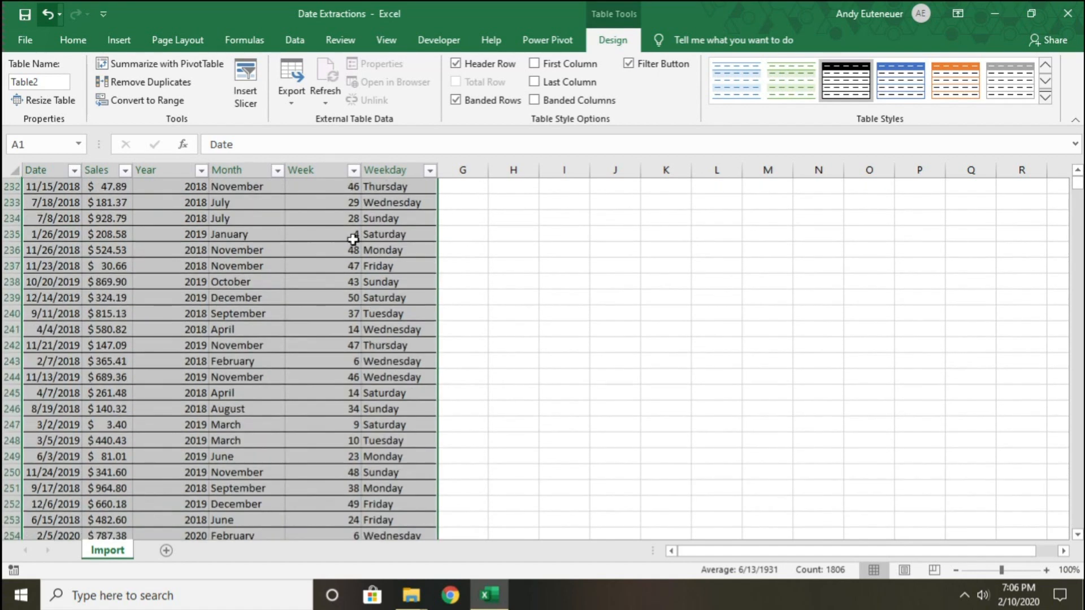
Insert a PivotTable from the table on the existing worksheet at cell I2
left_click(29, 80)
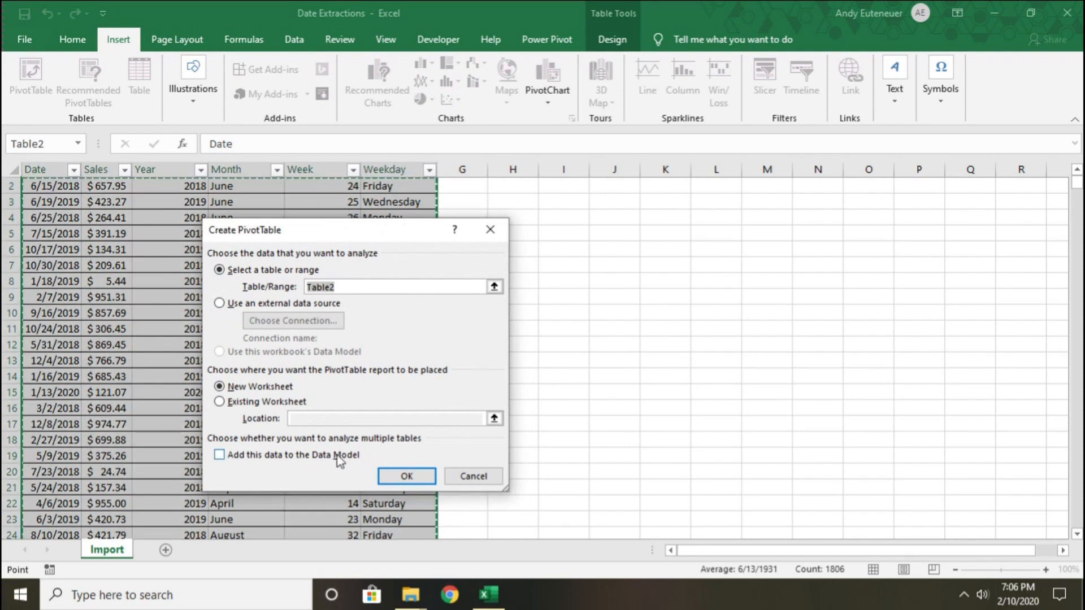
left_click(219, 402)
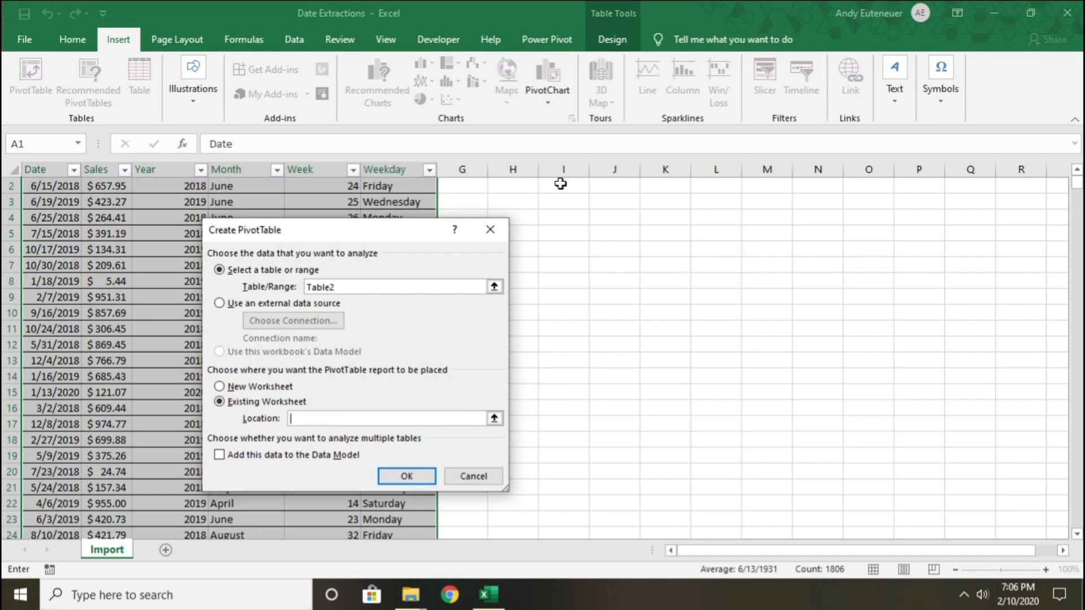
left_click(406, 476)
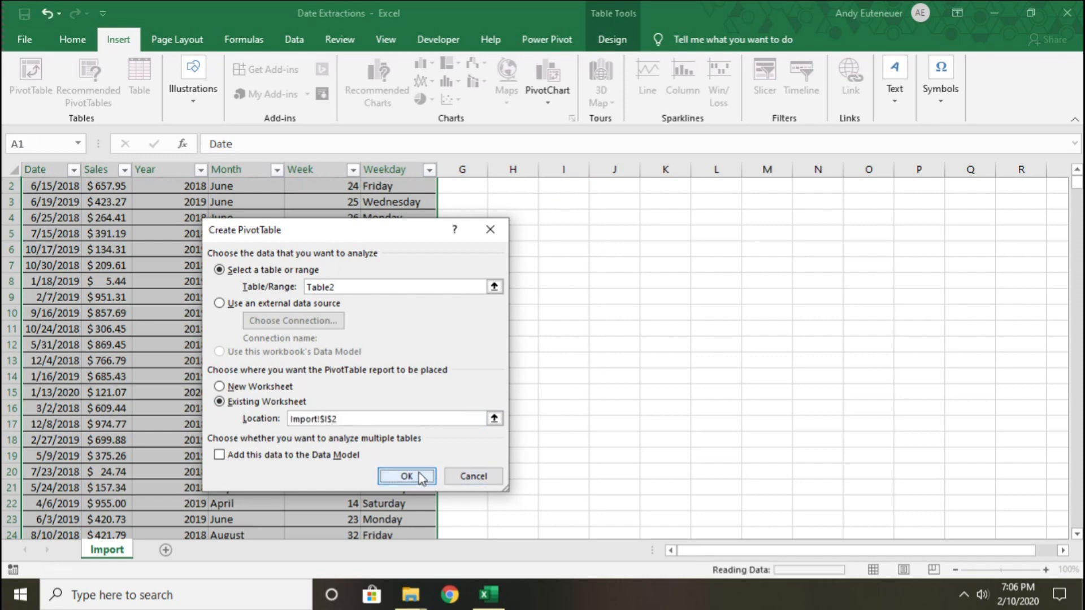
left_click(406, 476)
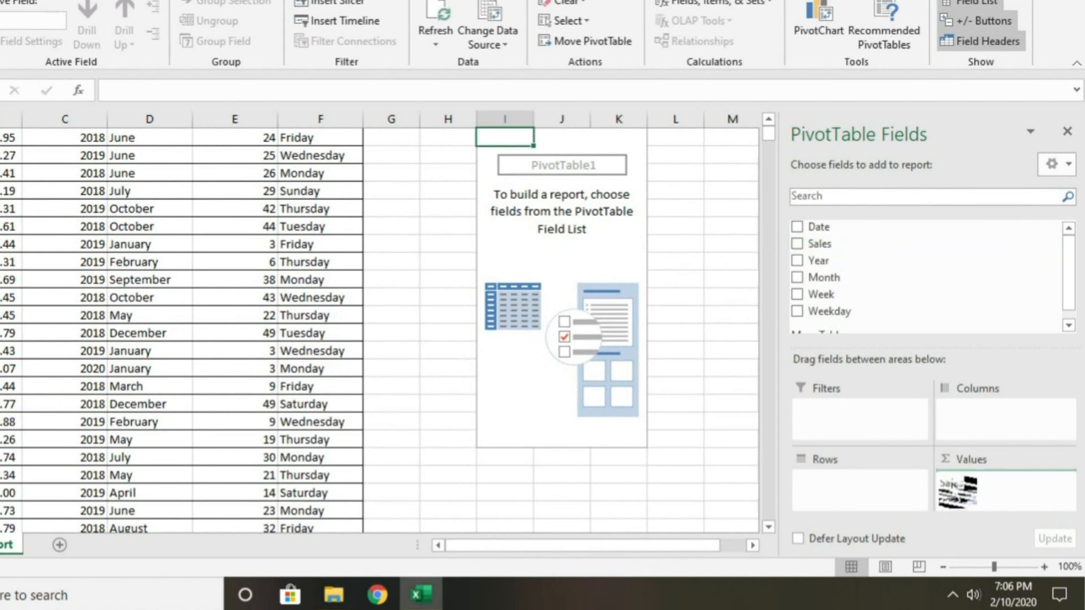
Add Sum of Sales to the PivotTable and format it as Currency
left_click(797, 245)
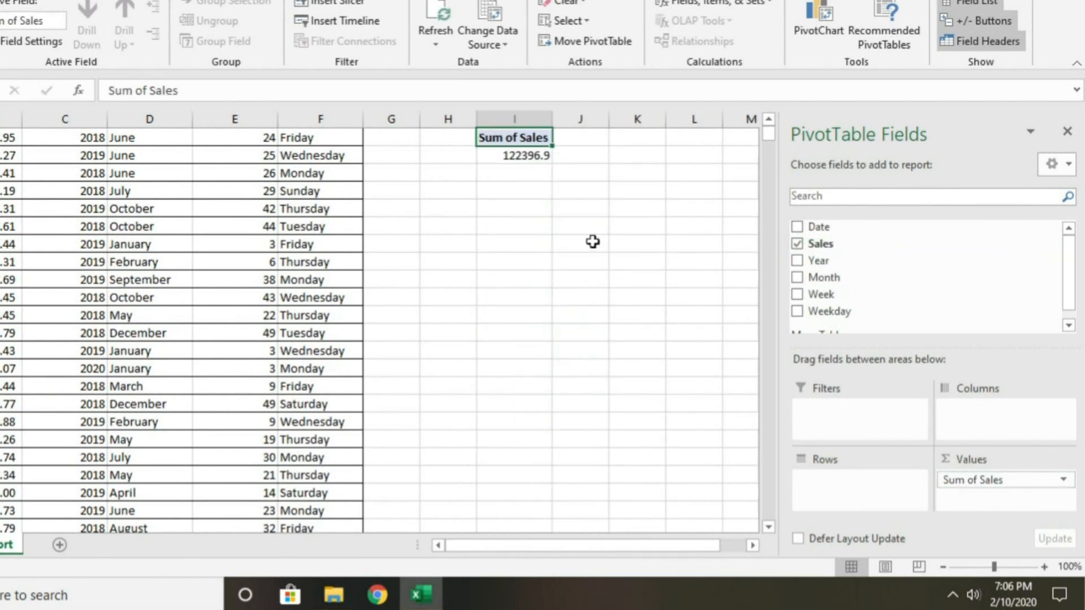
left_click(1074, 479)
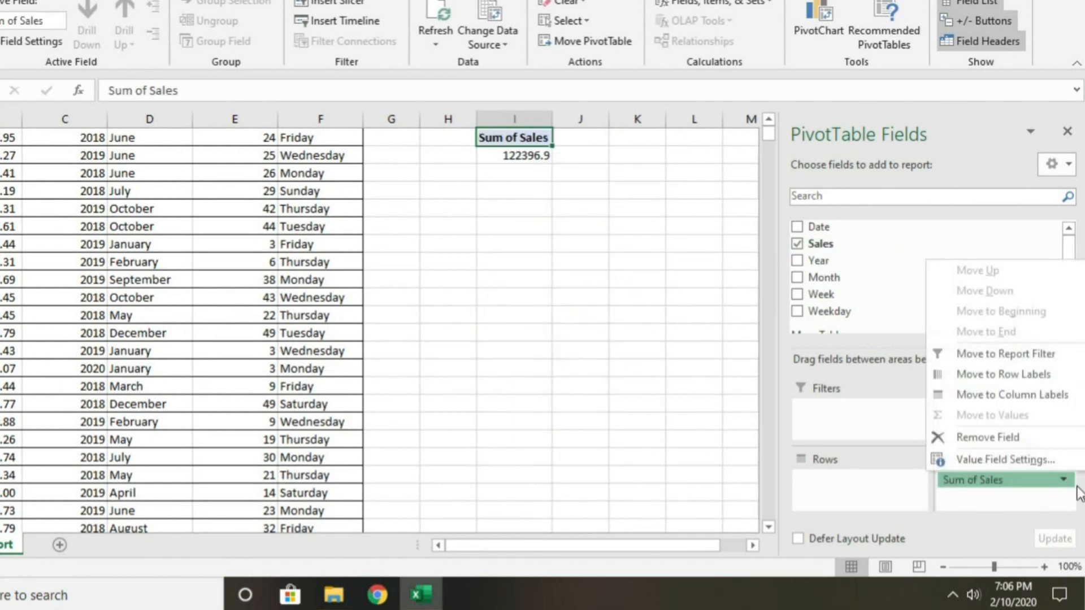
left_click(1005, 460)
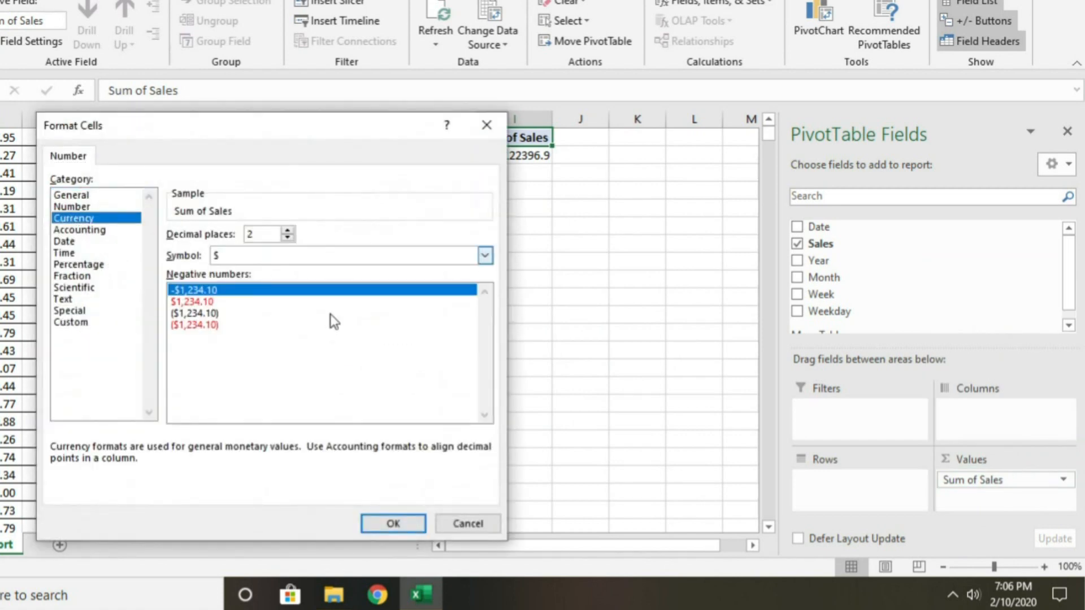
left_click(392, 524)
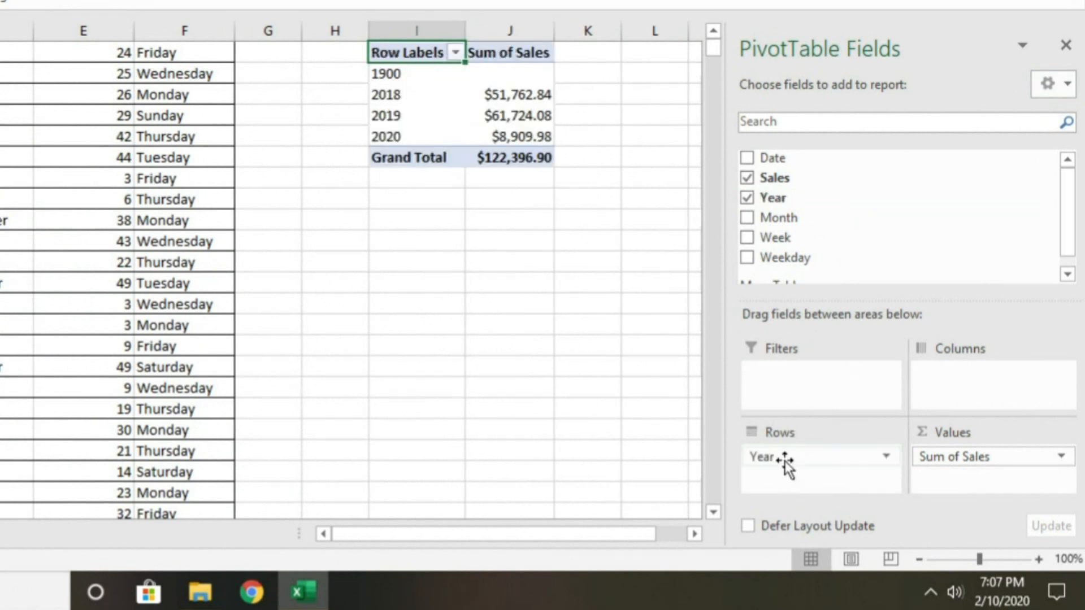
mouse_move(744, 443)
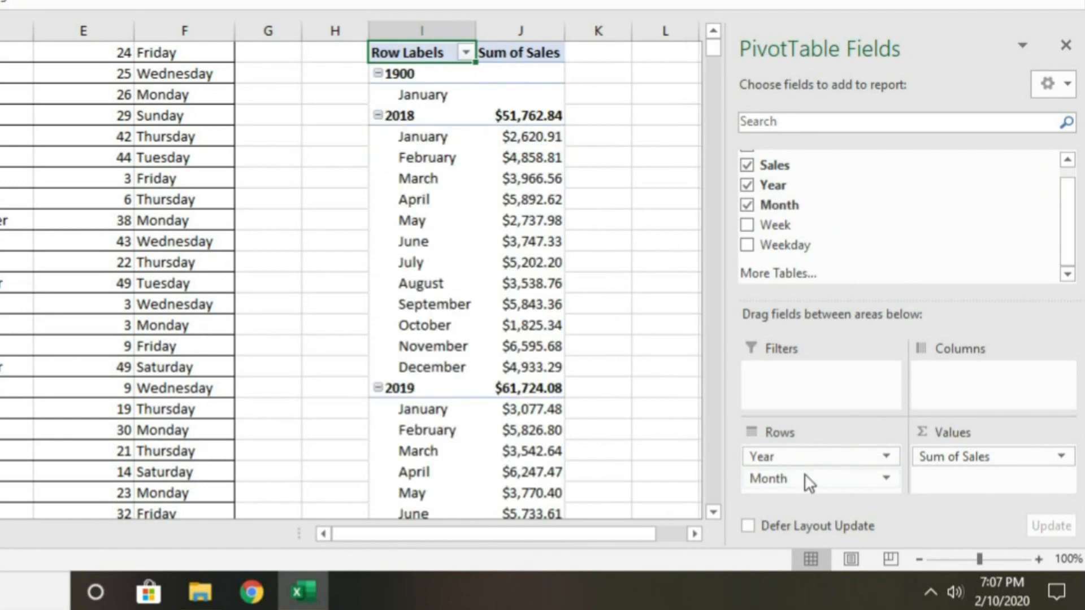
Remove Month from the PivotTable rows and break the sales total down by Week instead
scroll("down", 3)
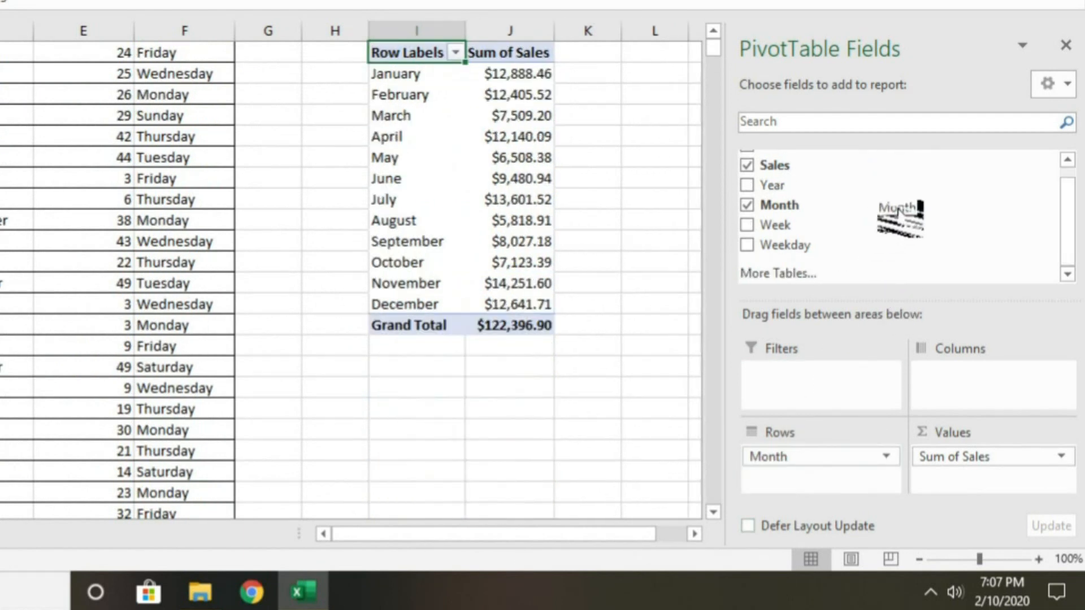
left_click(747, 204)
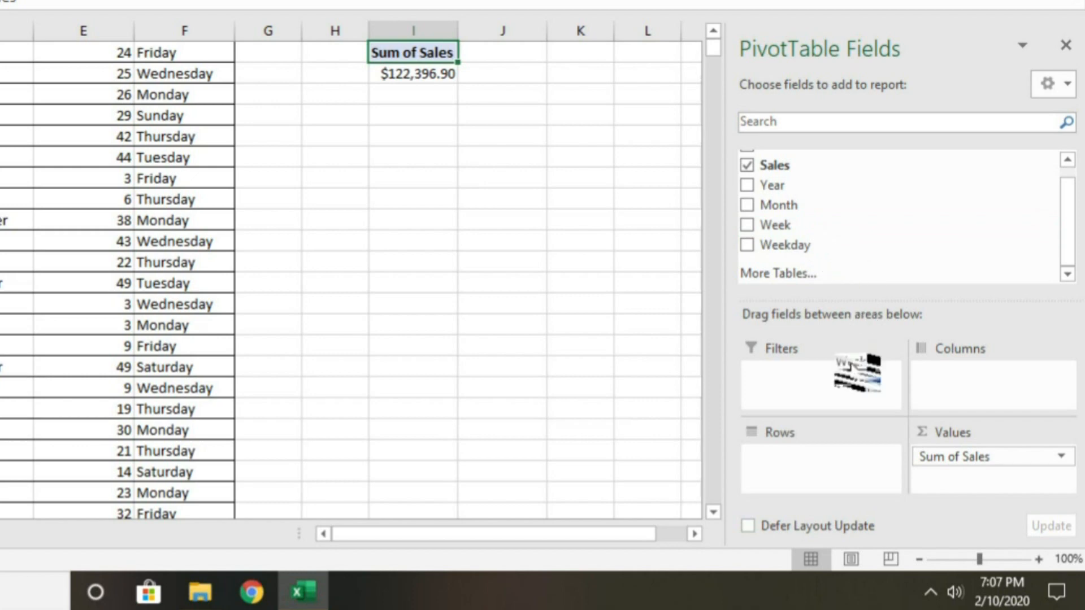
left_click(748, 223)
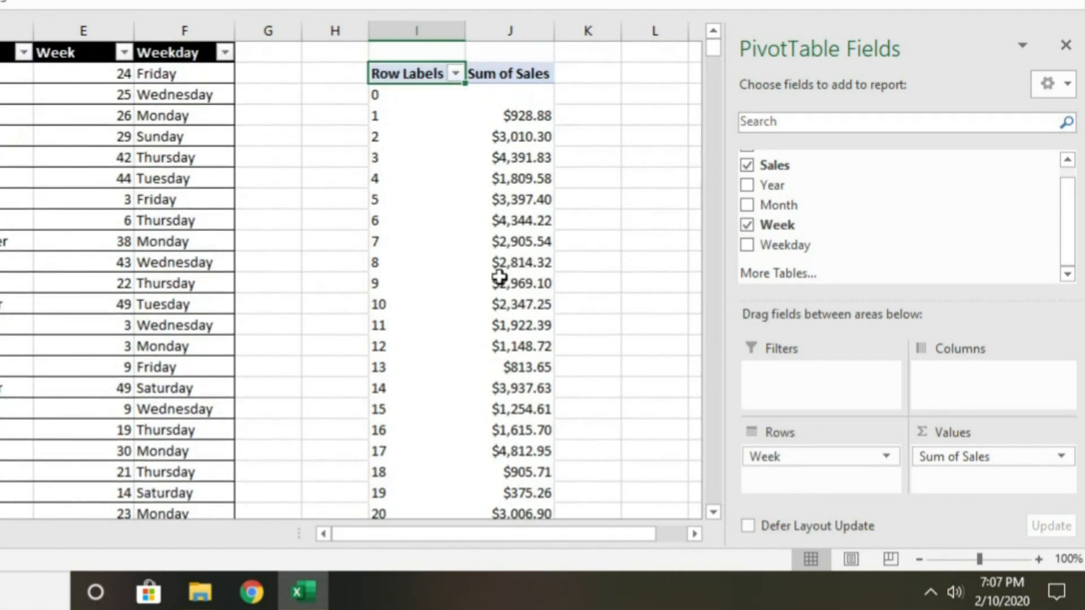
mouse_move(914, 464)
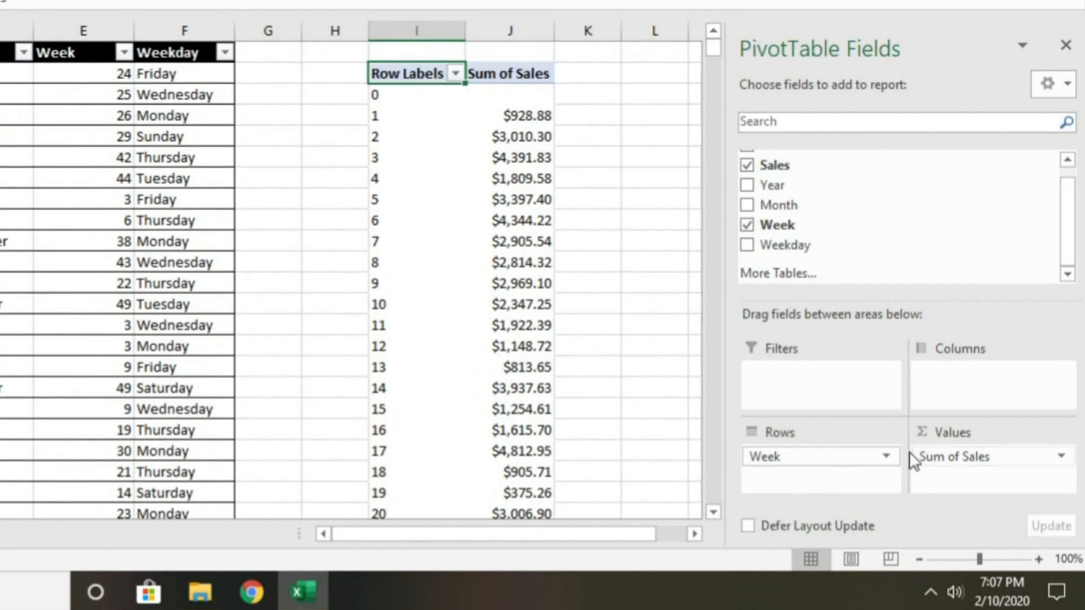
Swap Week for Weekday in Rows so sales total by weekday, Sunday through Saturday
left_click(747, 224)
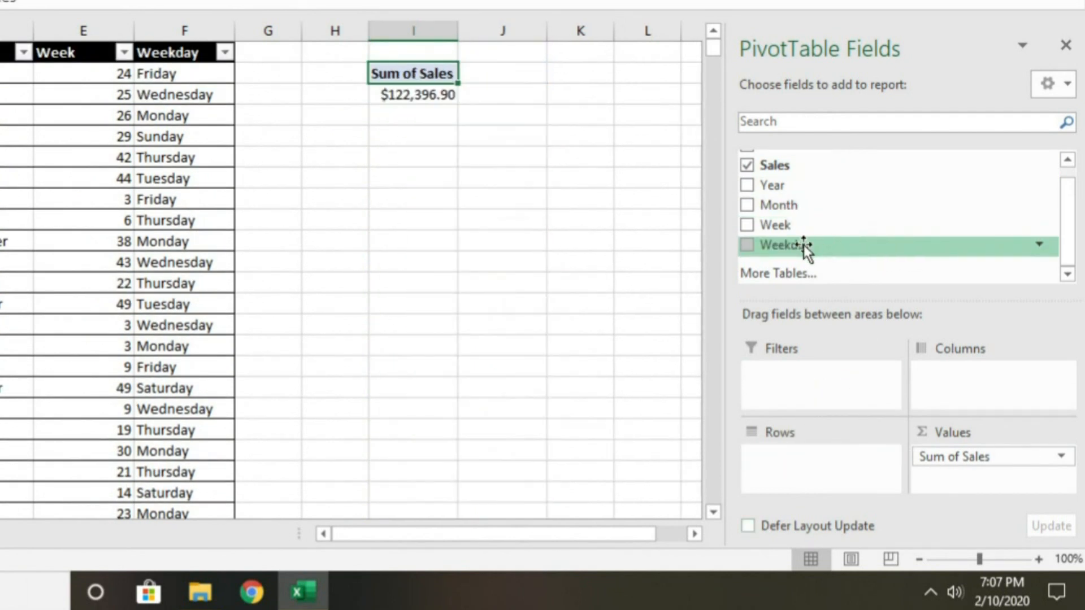
left_click(747, 246)
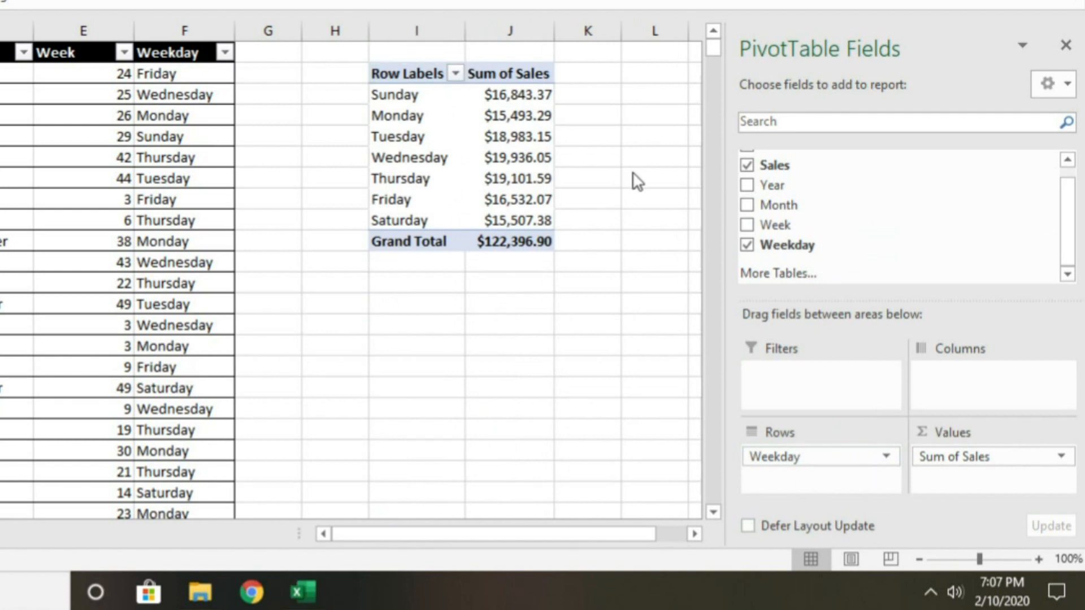
mouse_move(462, 327)
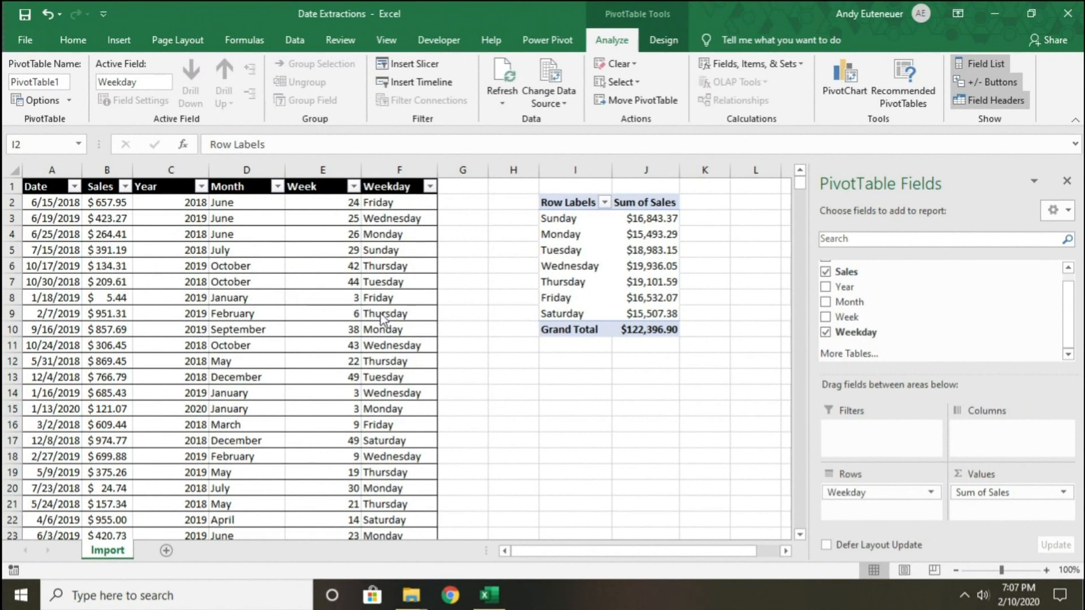
mouse_move(408, 366)
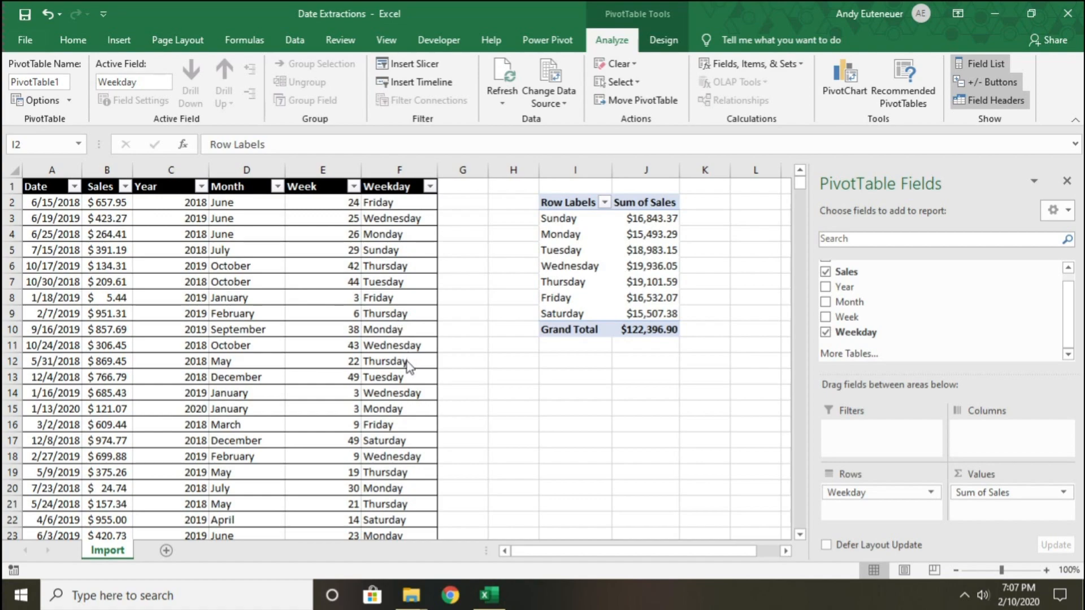